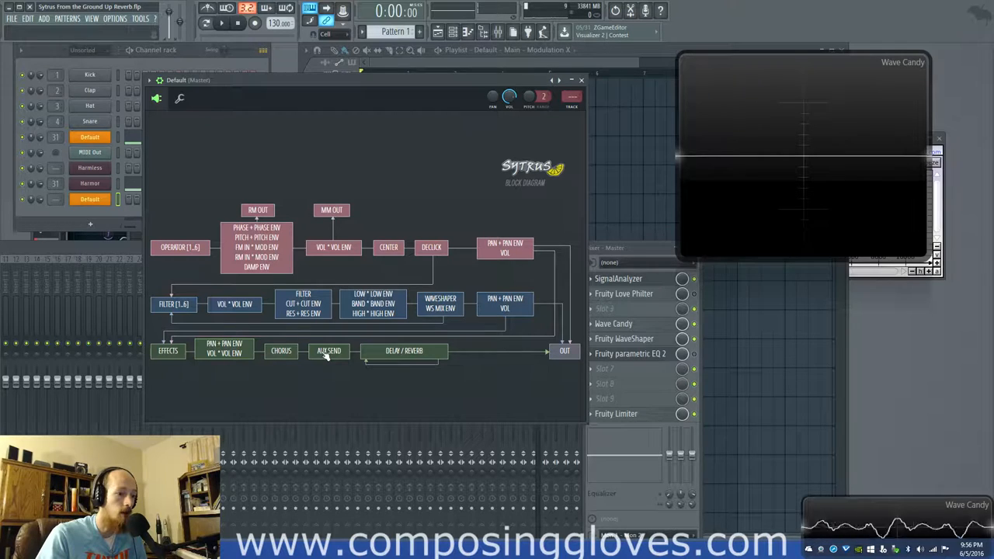
mouse_move(308, 359)
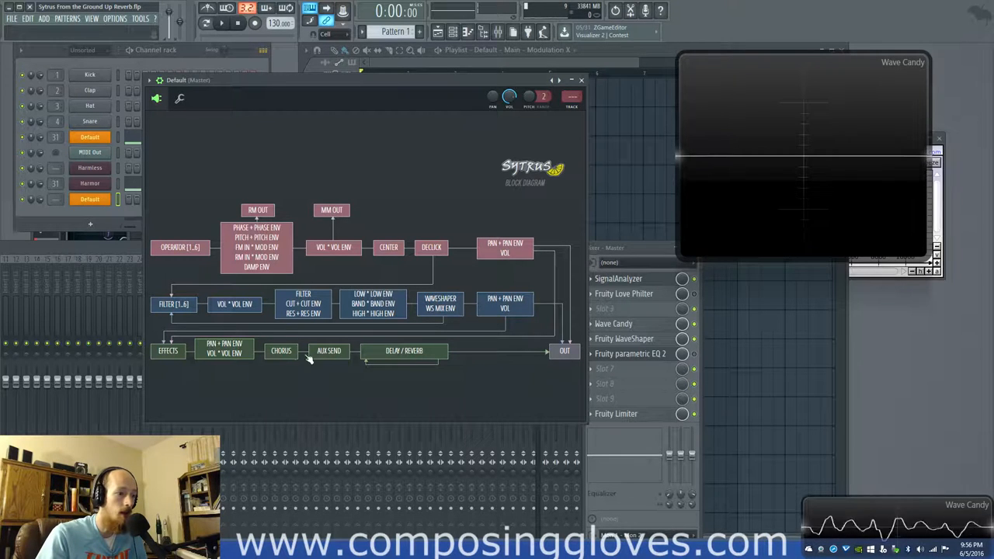
mouse_move(262, 365)
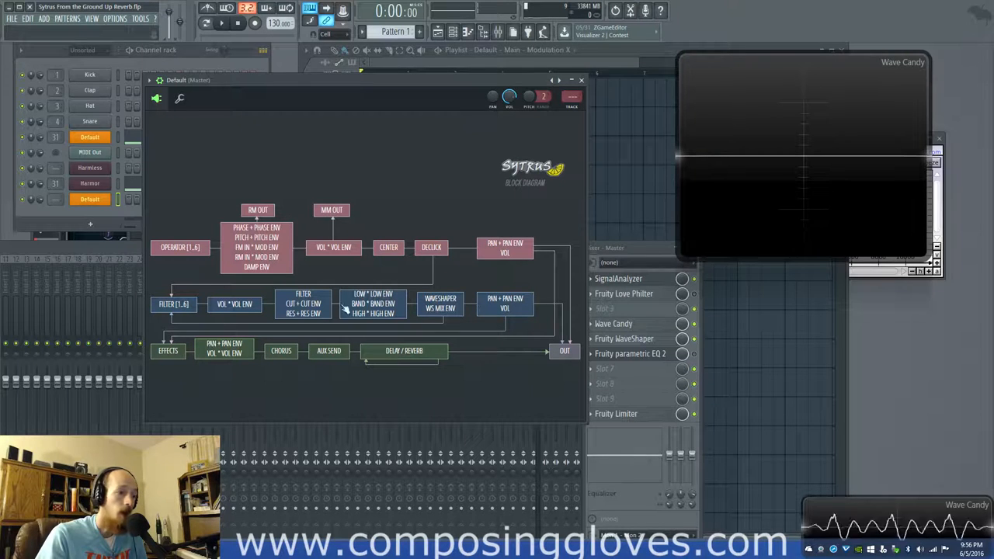
mouse_move(491, 210)
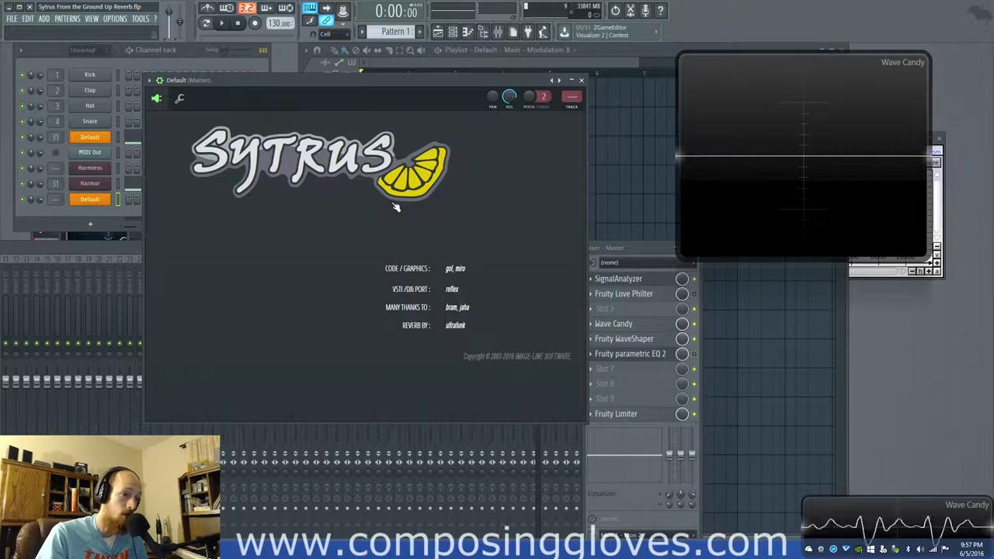
mouse_move(481, 278)
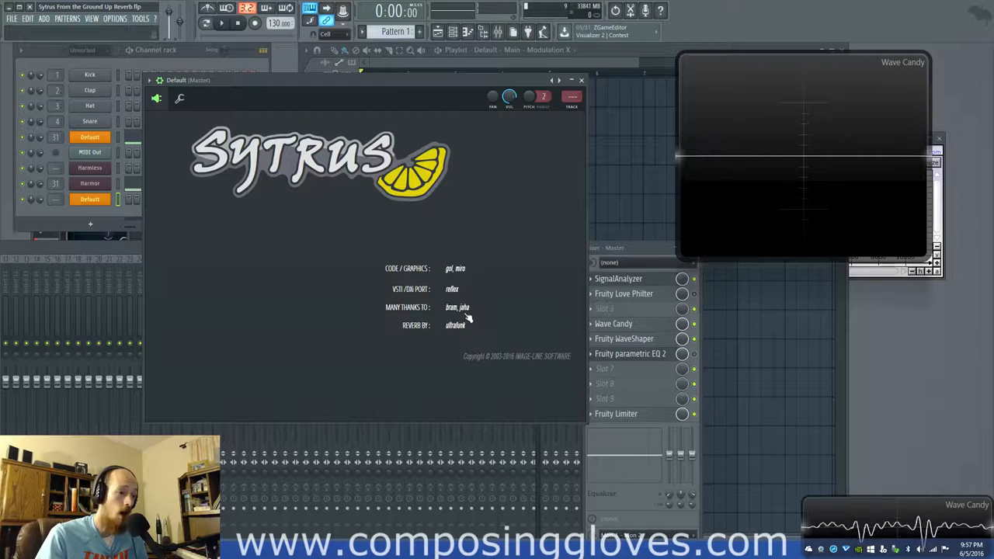
mouse_move(449, 309)
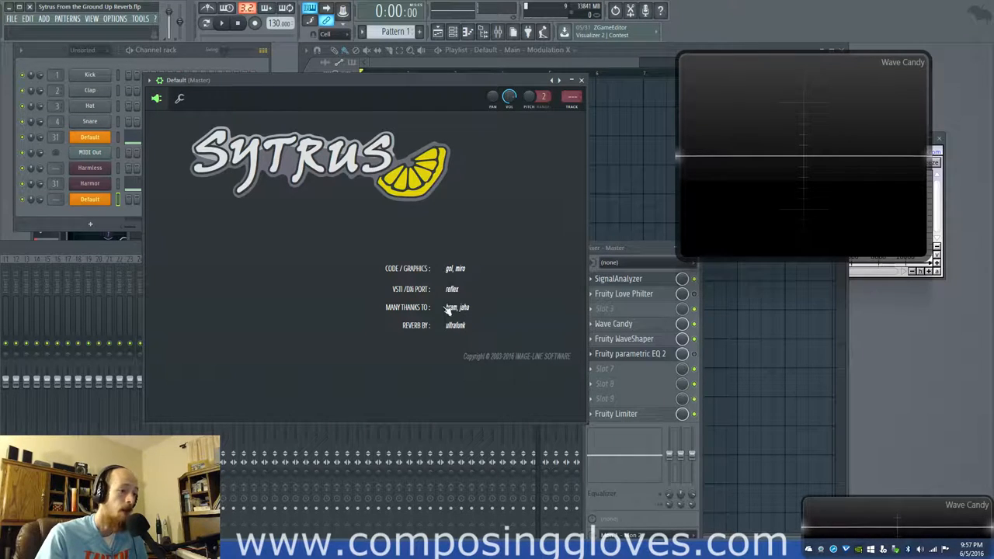
Step: Return Sytrus to its MAIN page and open the plugin options menu
click(164, 118)
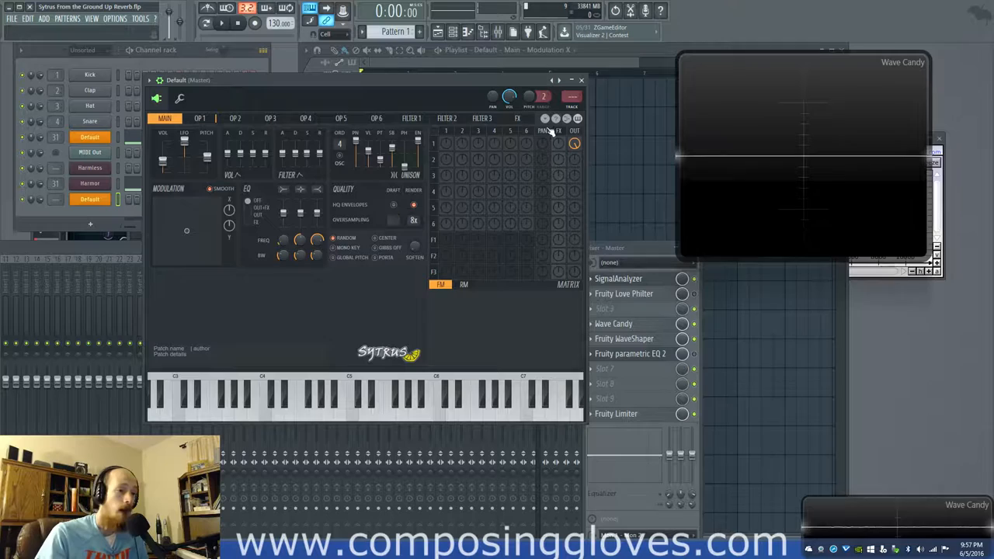
click(545, 119)
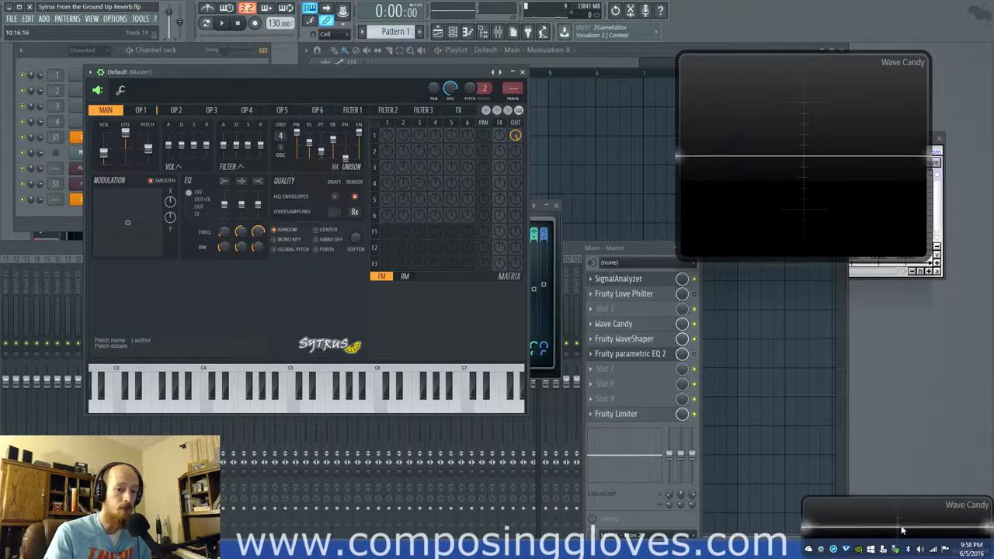
click(487, 110)
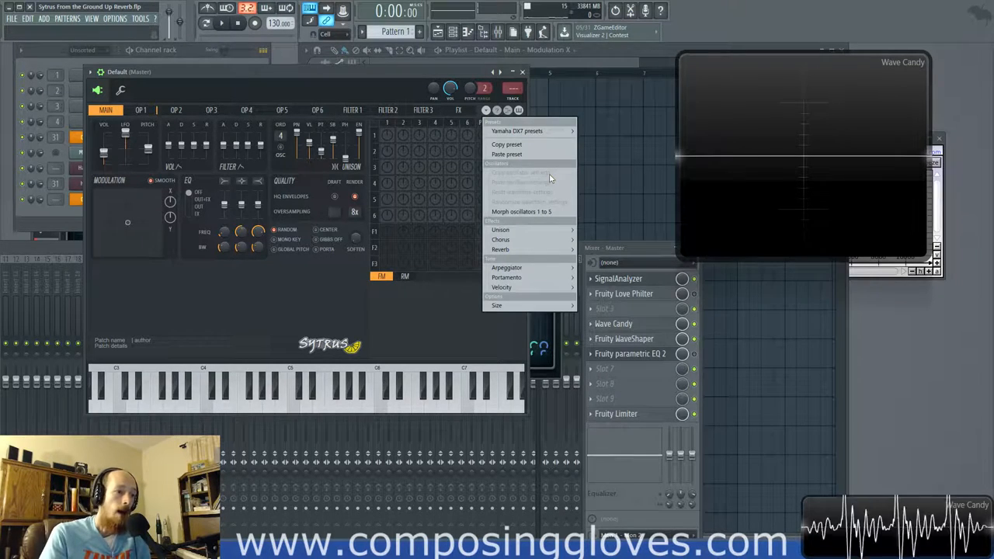
Step: On operator 1's page, reset the waveform to a sine, then randomize it
click(141, 109)
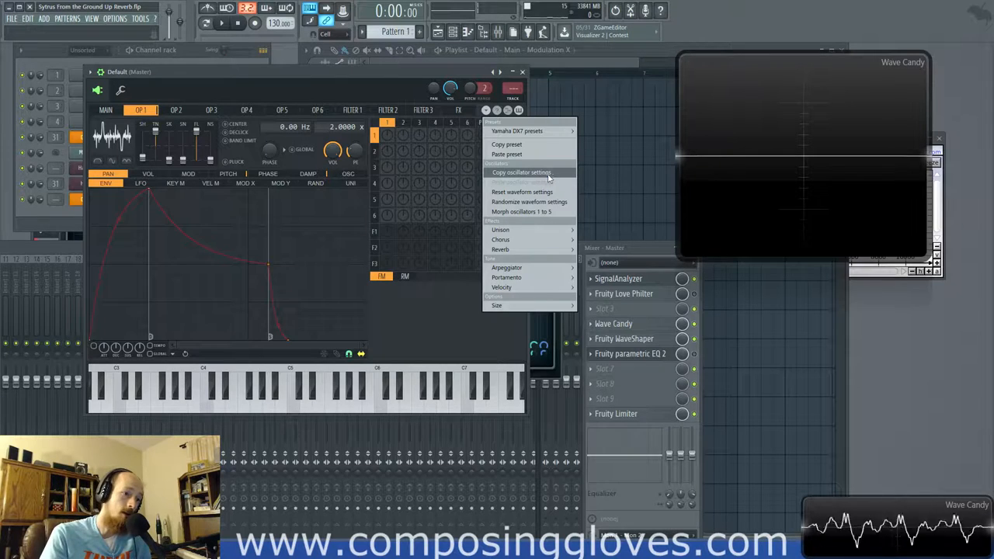
mouse_move(521, 192)
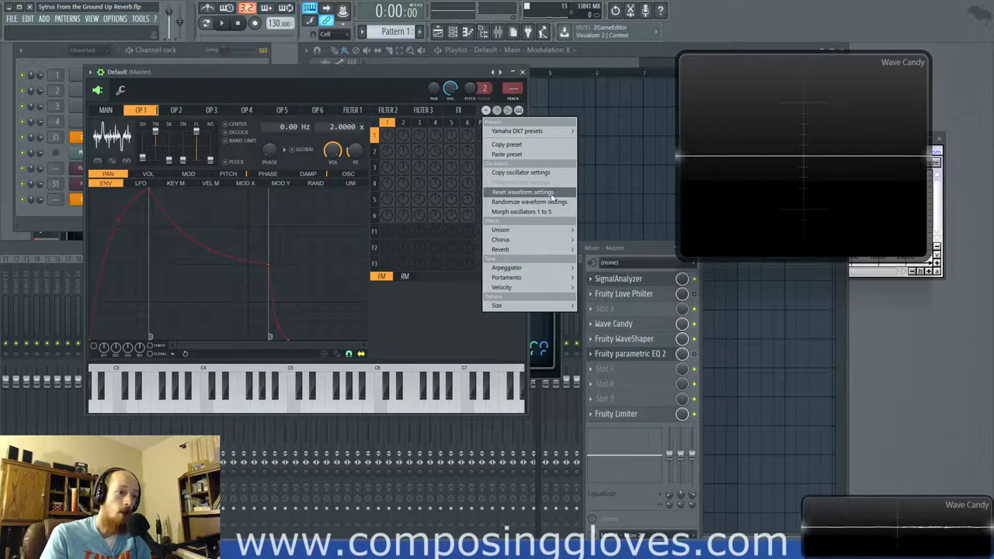
click(529, 201)
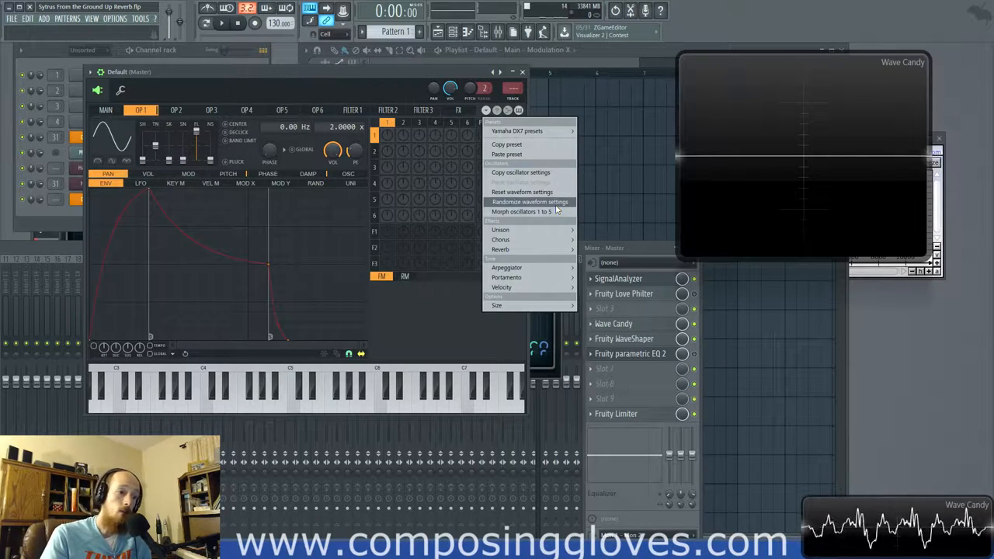
click(530, 202)
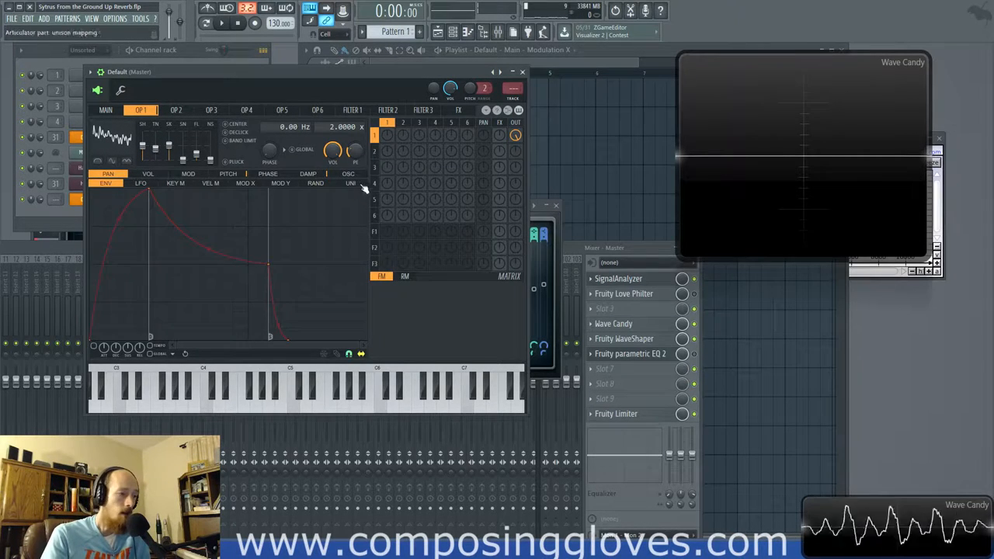
Step: Load a smooth stepped waveform for operator 1 from the plugin menu
click(347, 173)
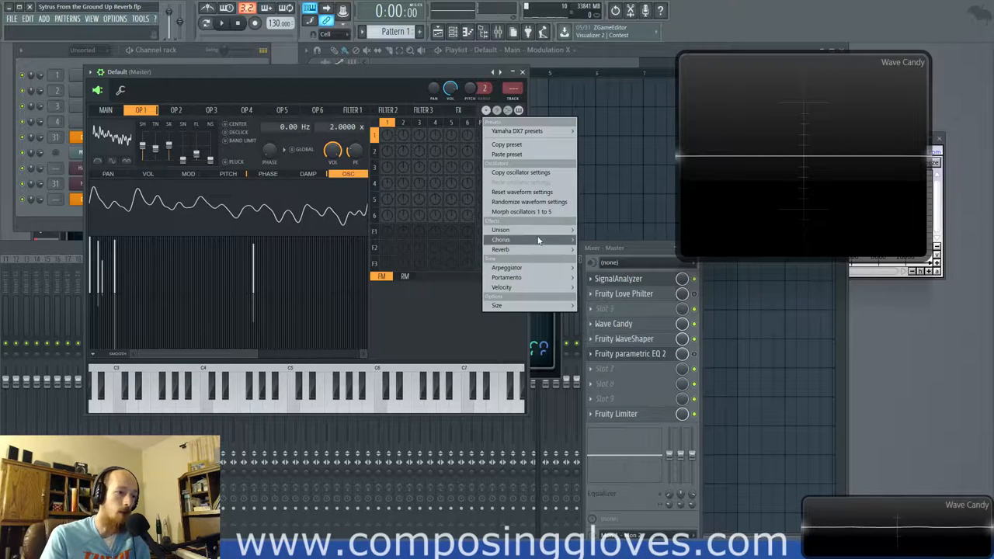
click(529, 201)
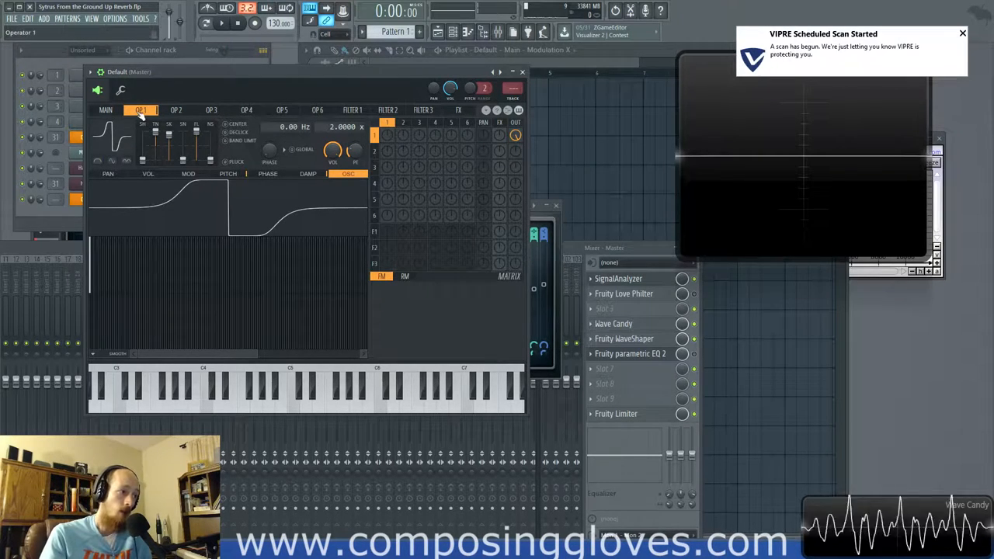
Step: Compare operators 5 and 4 with operator 1, then morph oscillators 1 through 5
click(282, 110)
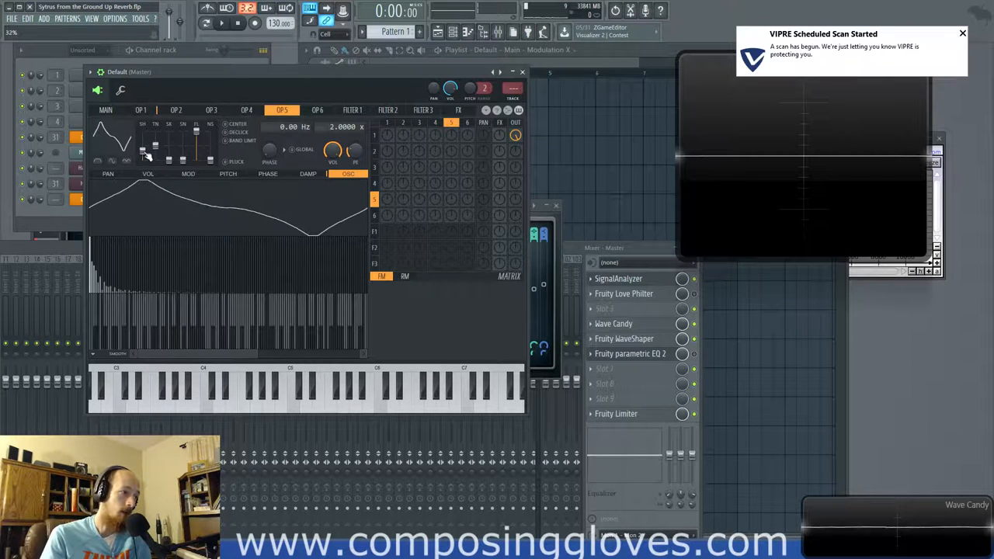
click(141, 110)
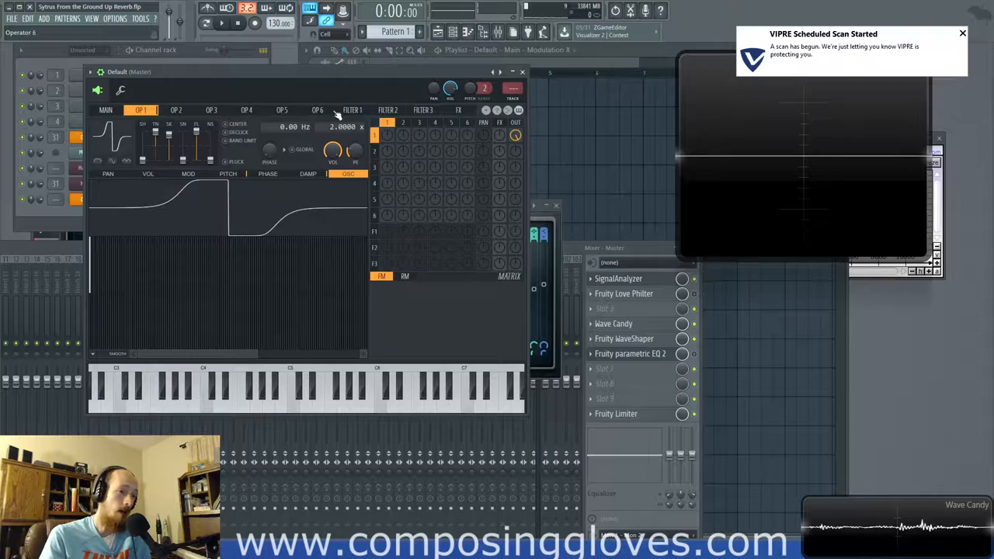
click(247, 110)
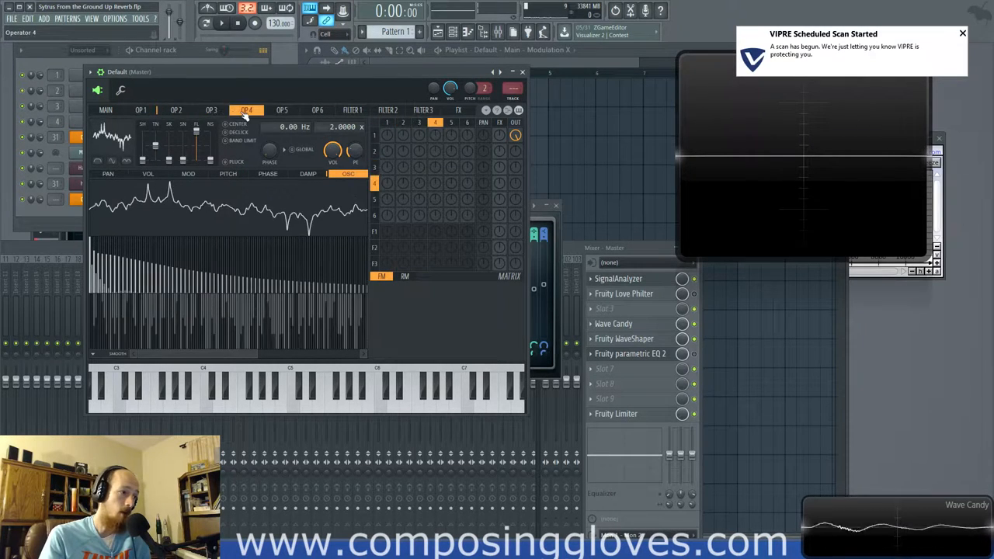
click(175, 109)
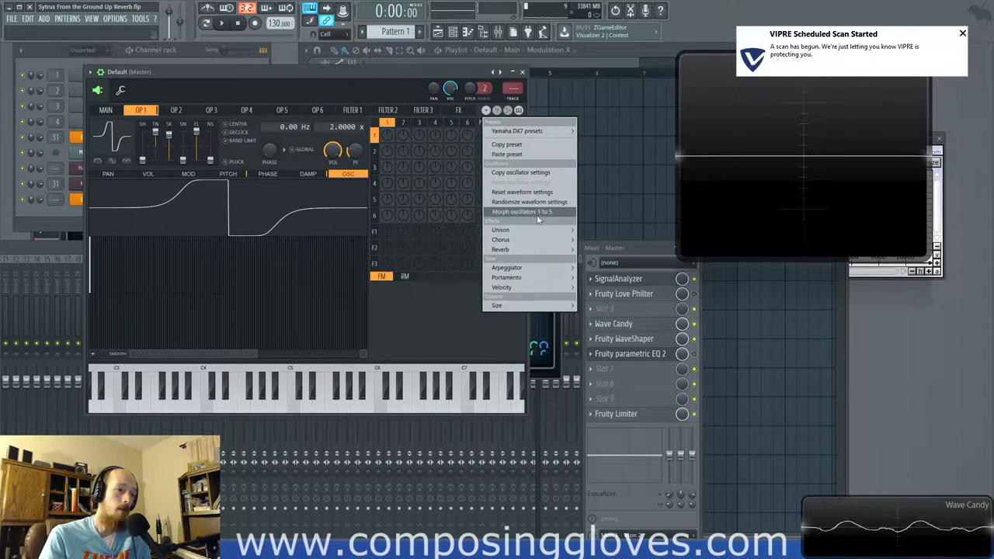
click(521, 211)
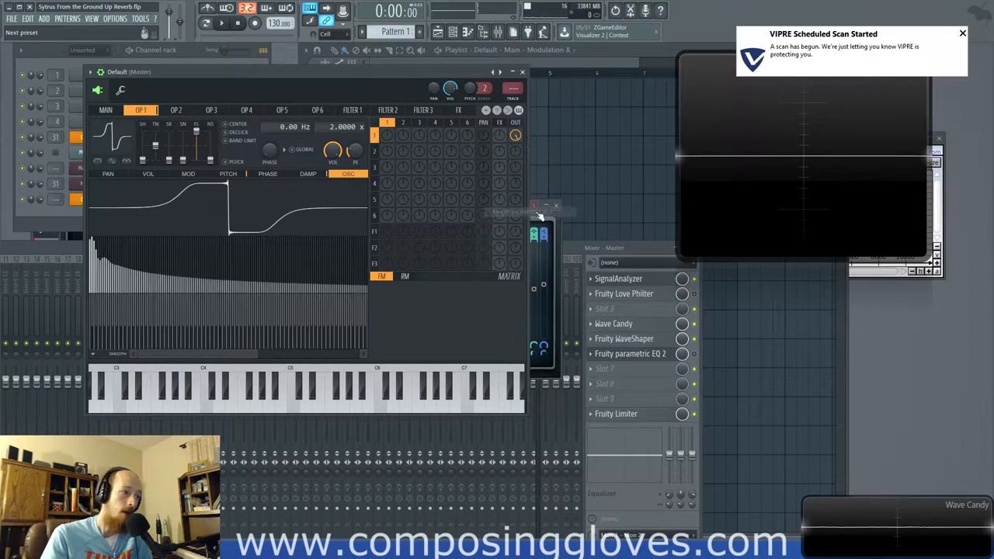
Step: Inspect the morphed waveforms on operators 2, 3 and 4, then go to the main page
click(176, 109)
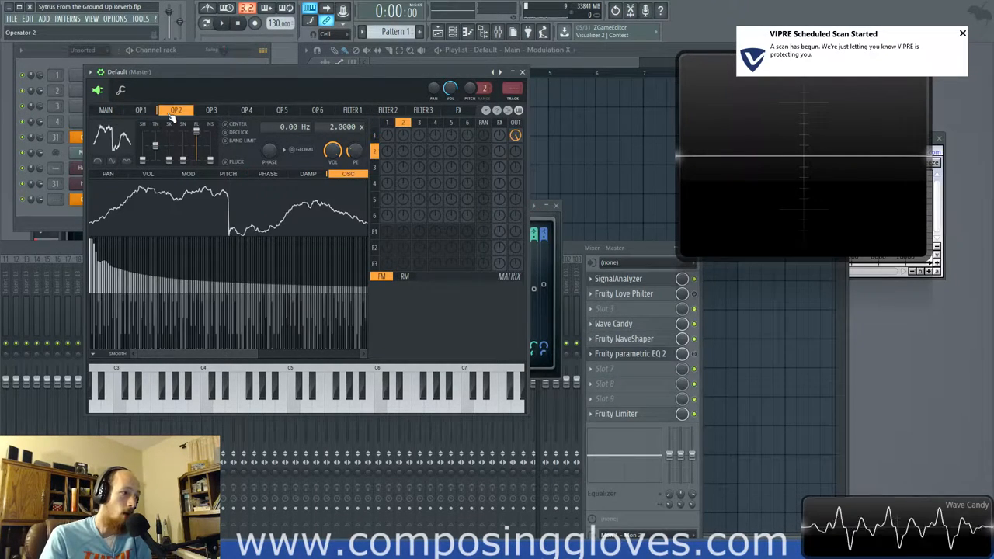
click(212, 109)
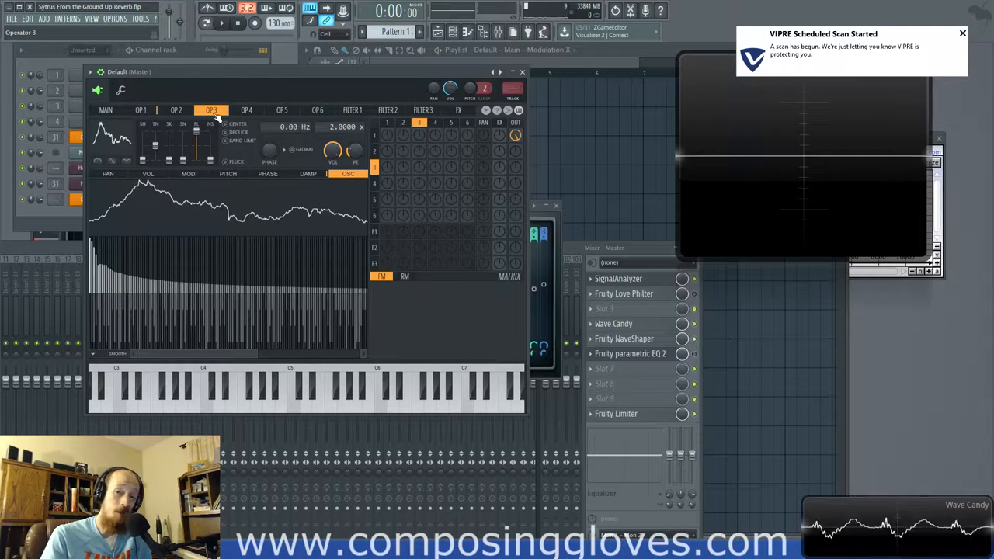
click(176, 109)
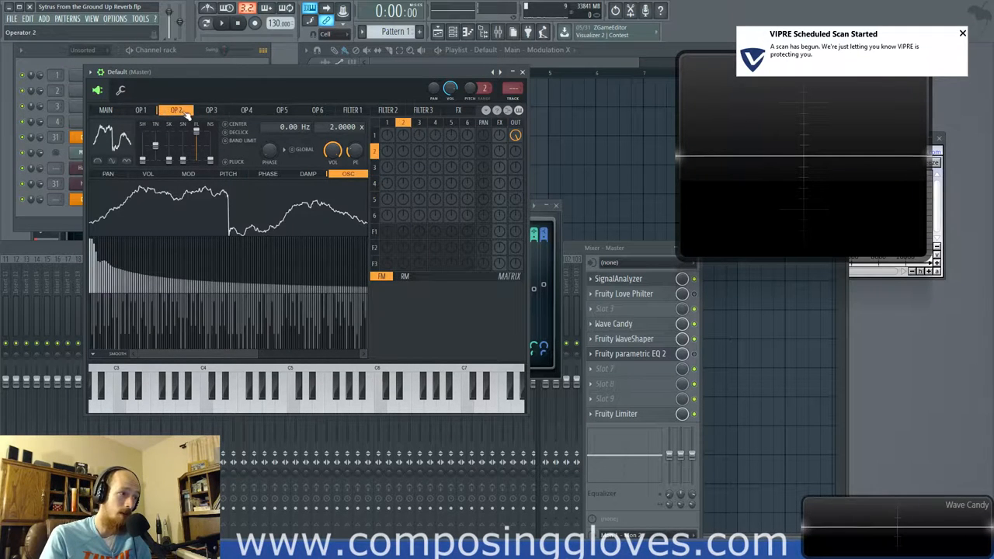
click(246, 109)
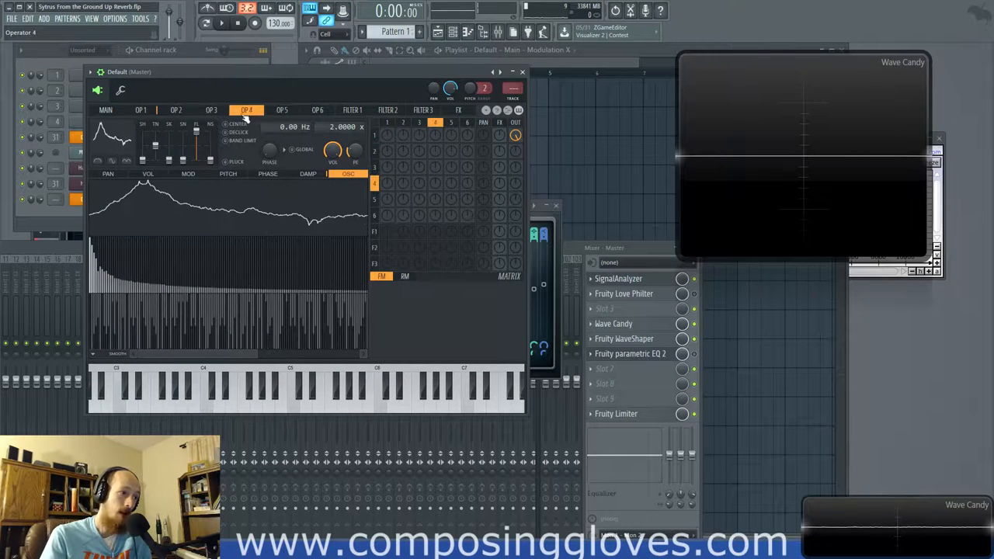
click(140, 109)
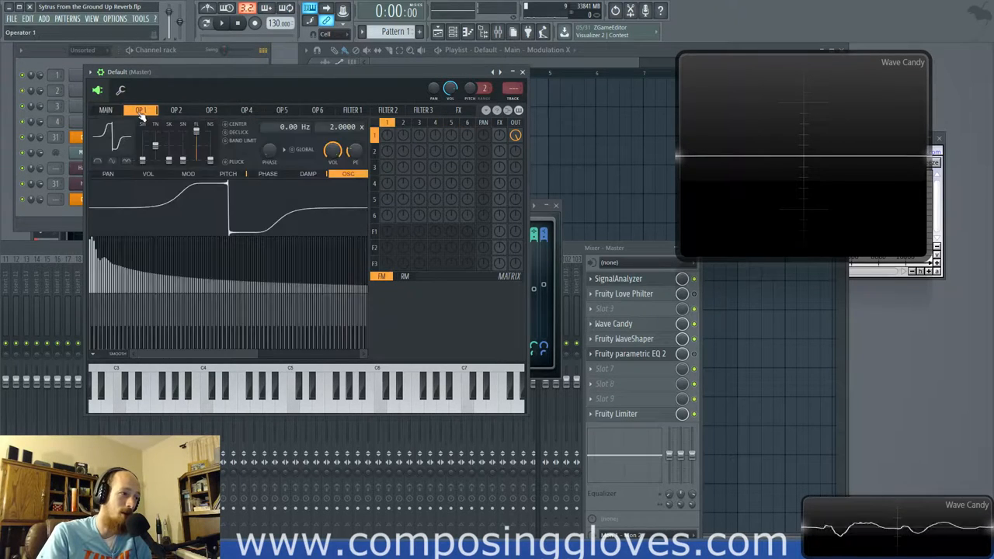
click(106, 110)
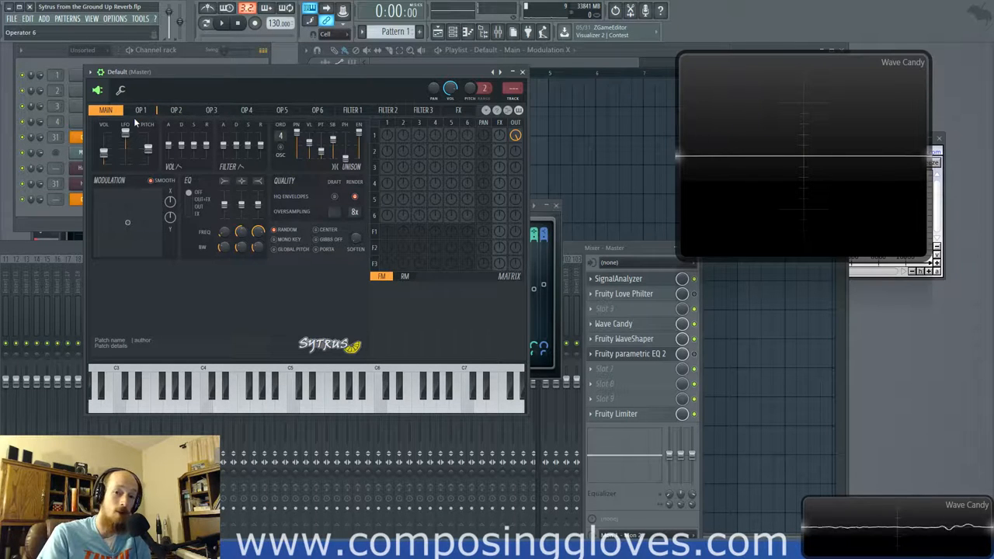
Step: Flip between operator 1 and 3 waveforms, then return to Sytrus's main page
click(141, 110)
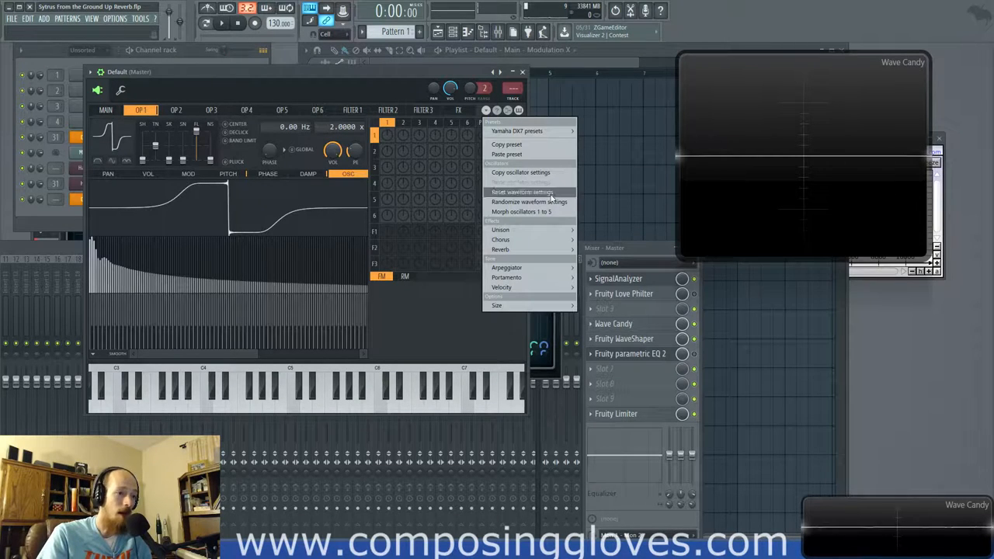
mouse_move(522, 211)
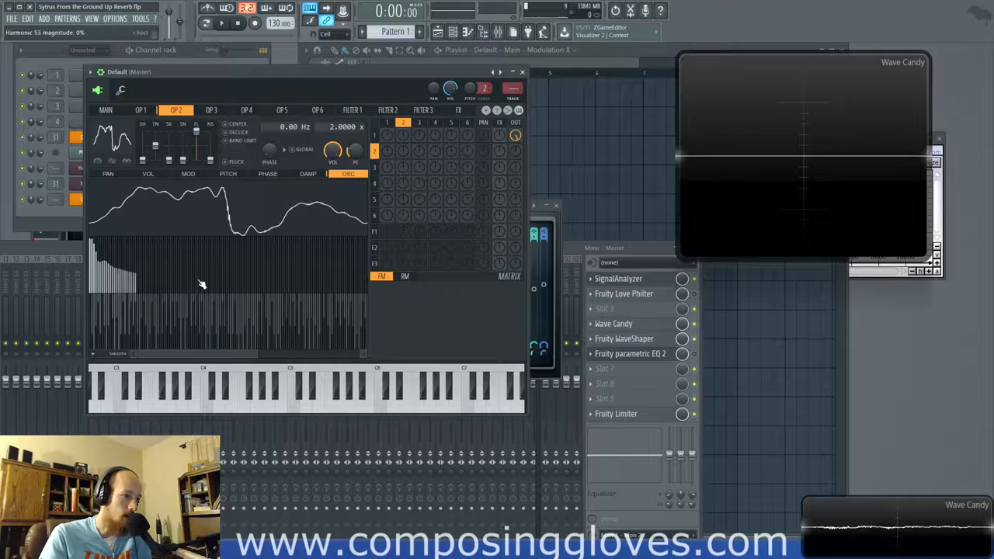
click(211, 110)
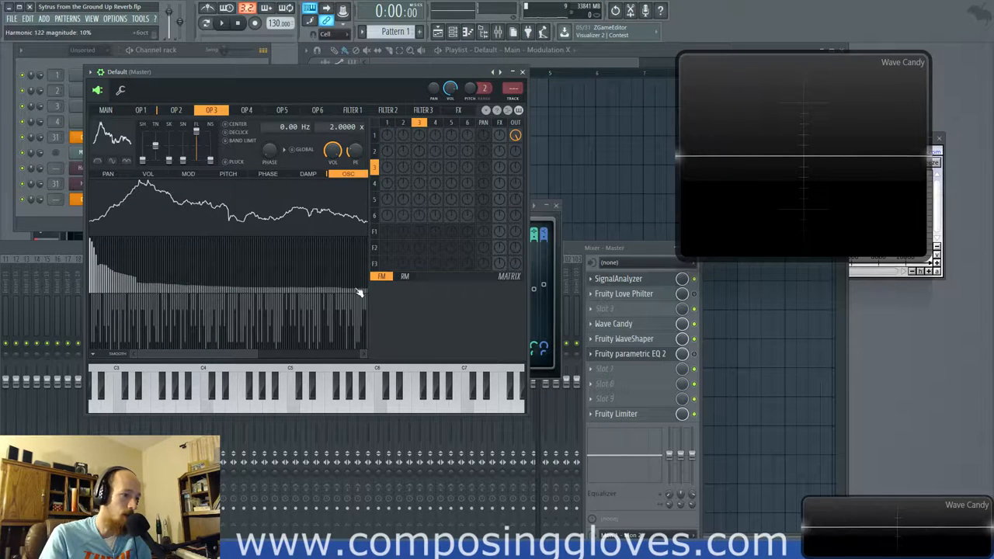
click(141, 109)
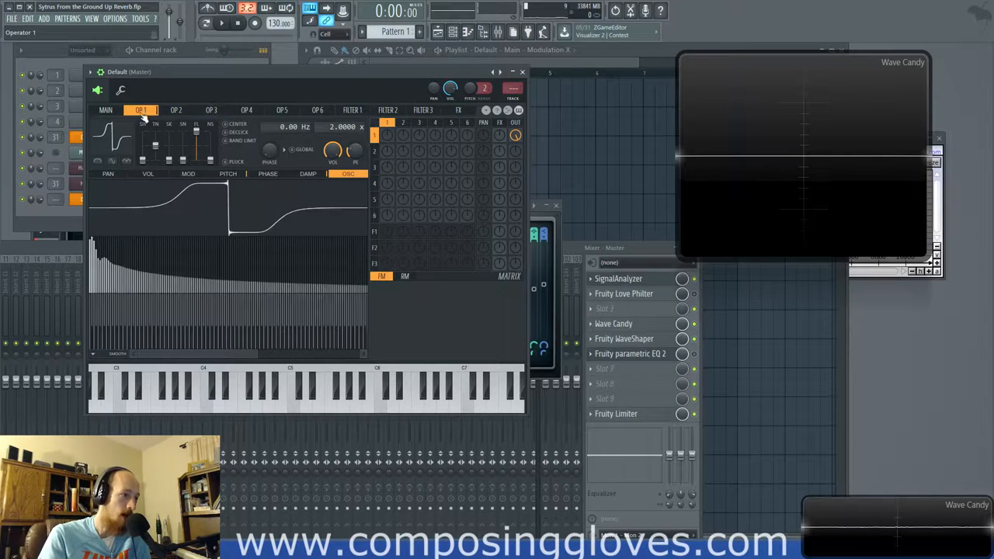
click(105, 109)
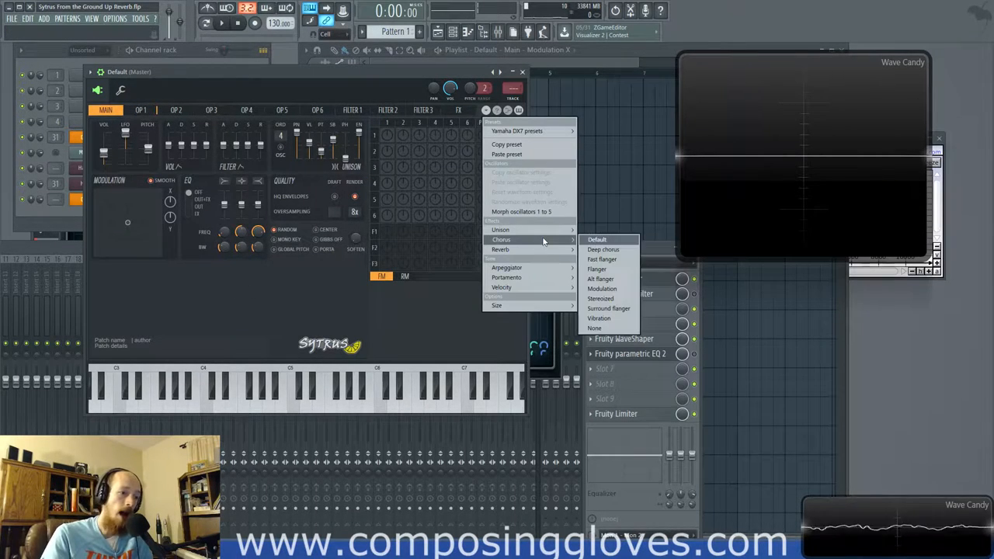
mouse_move(501, 229)
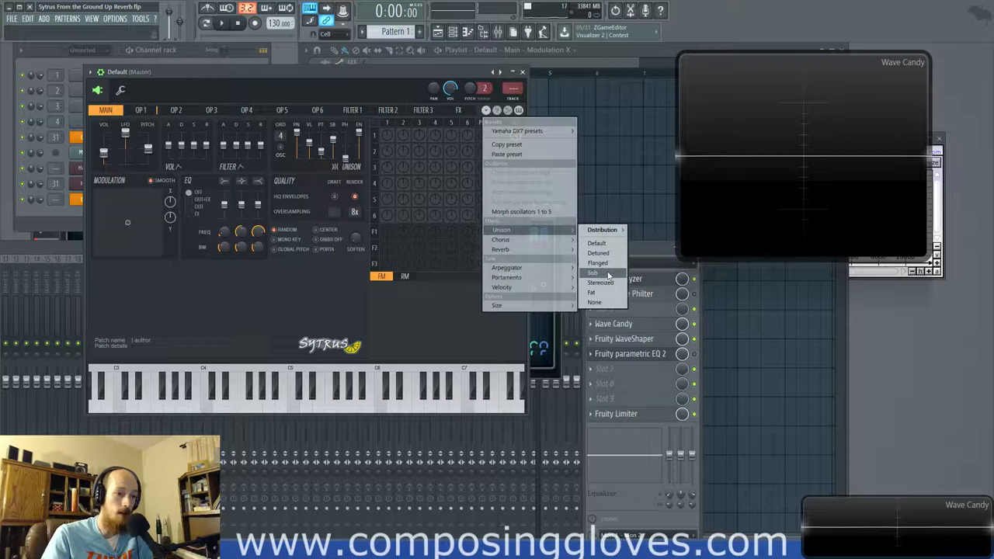
mouse_move(602, 230)
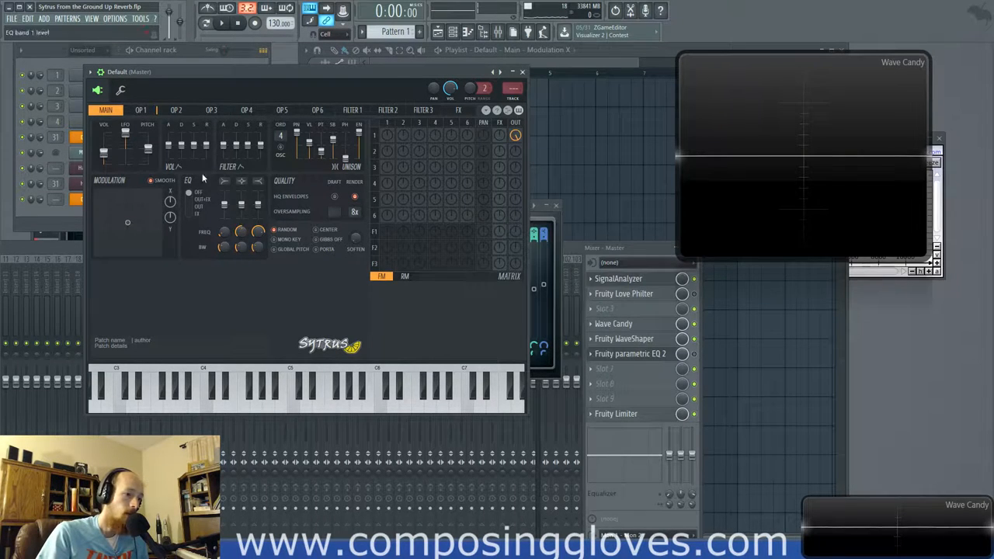
Step: Open operator 1's settings page in Sytrus
click(140, 109)
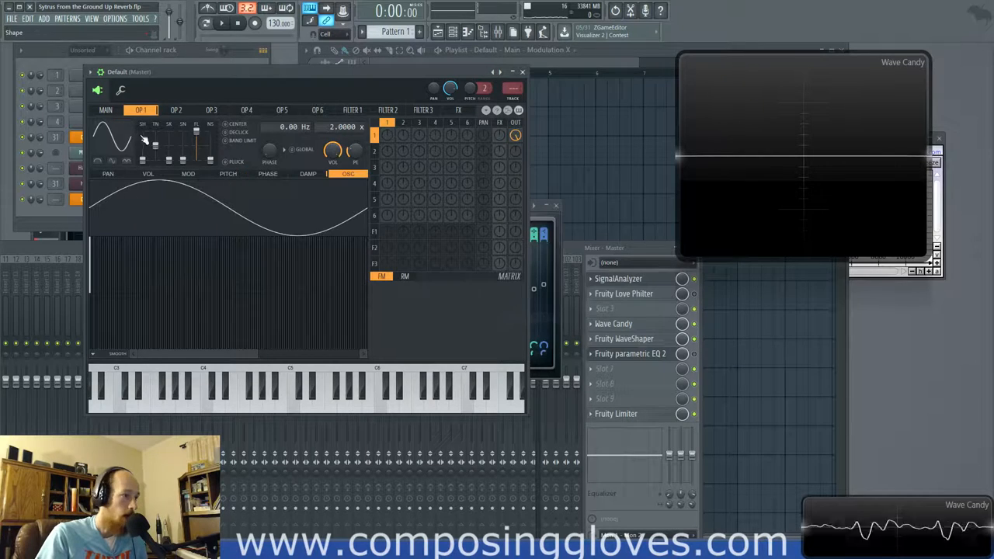
Step: Go to operator 1's pitch envelope and browse for the Porta - basic state file
click(107, 109)
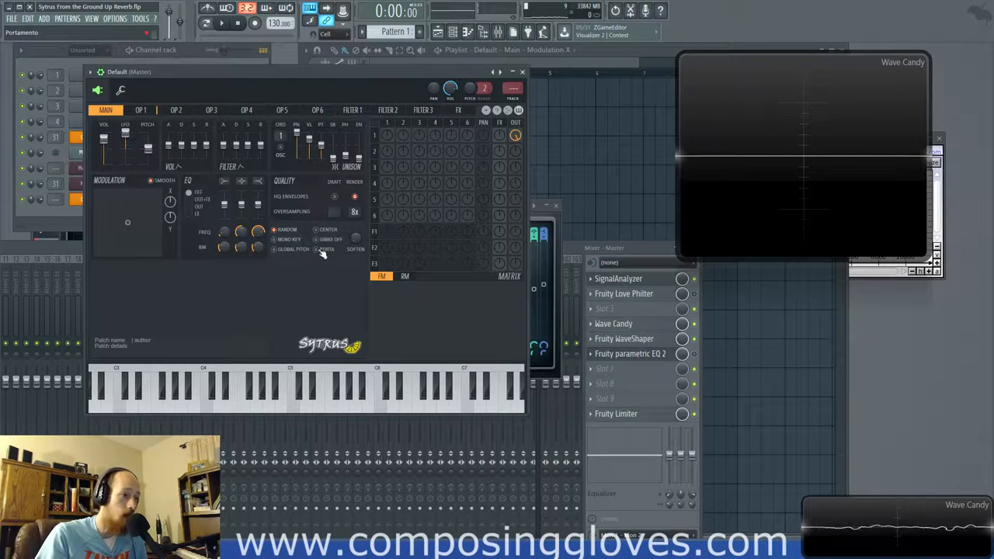
click(140, 110)
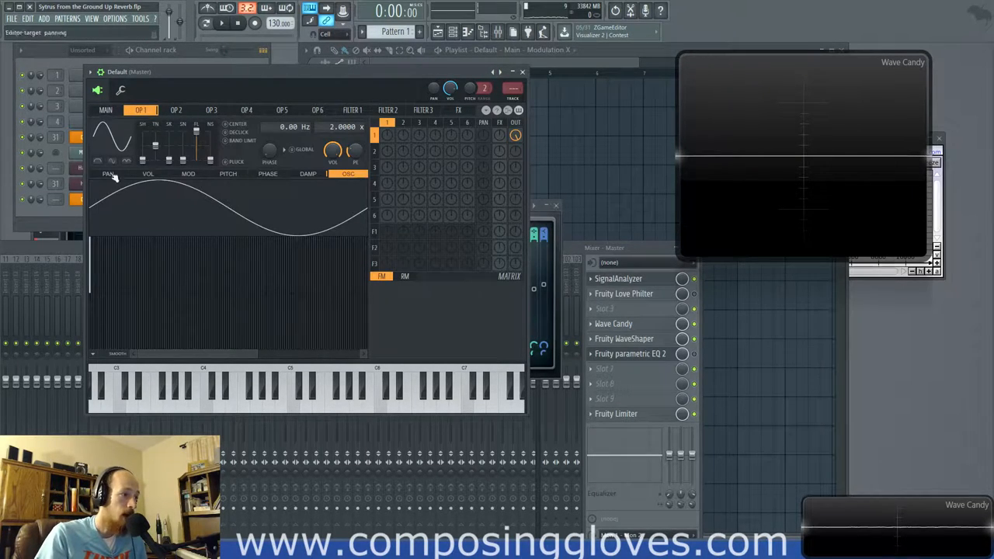
click(228, 173)
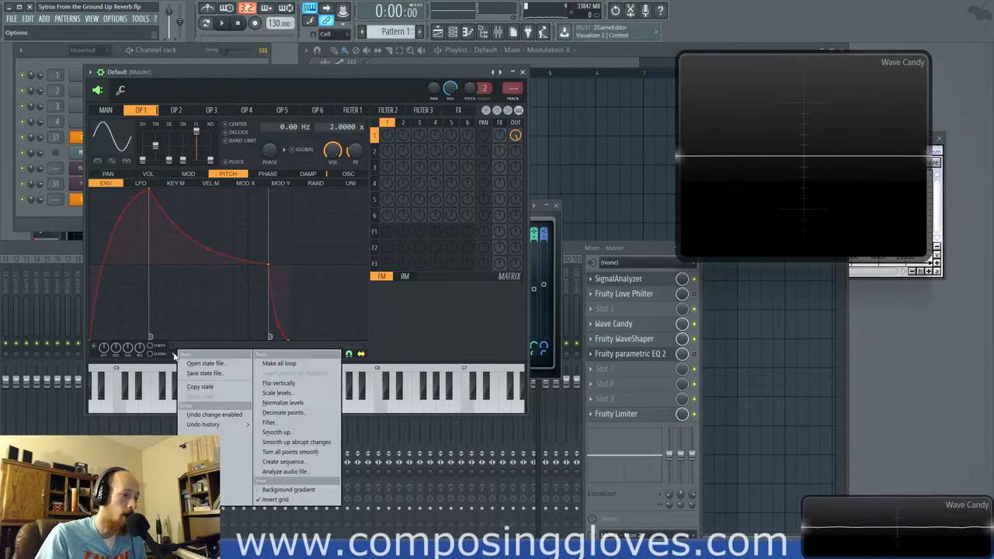
click(205, 363)
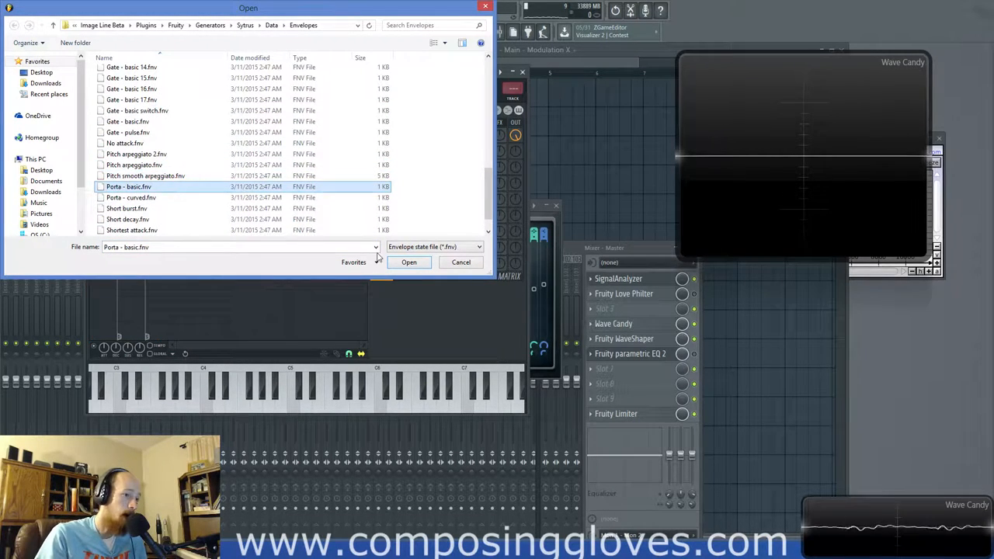
Step: Load Porta - basic, audition the pitch glide with notes, and reopen the options menu
click(408, 262)
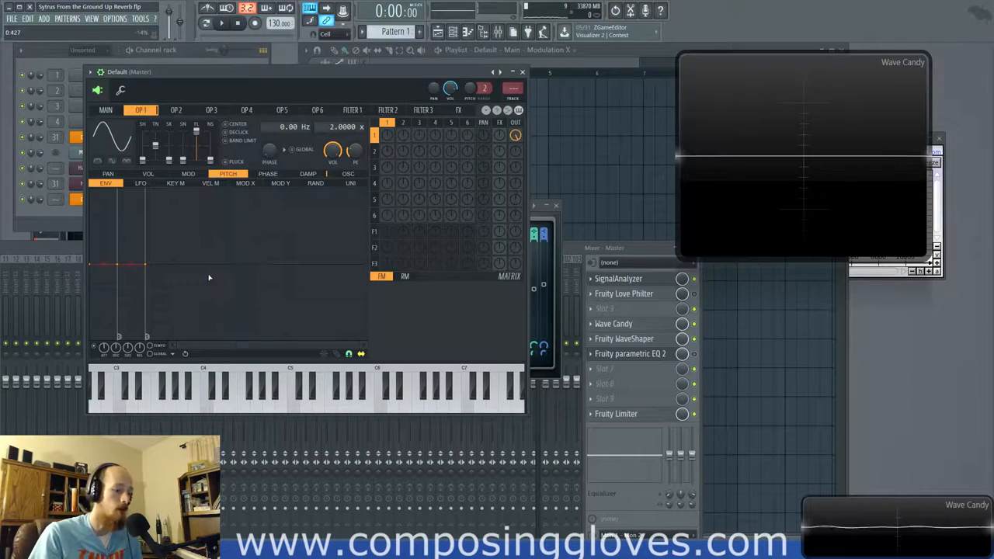
click(305, 388)
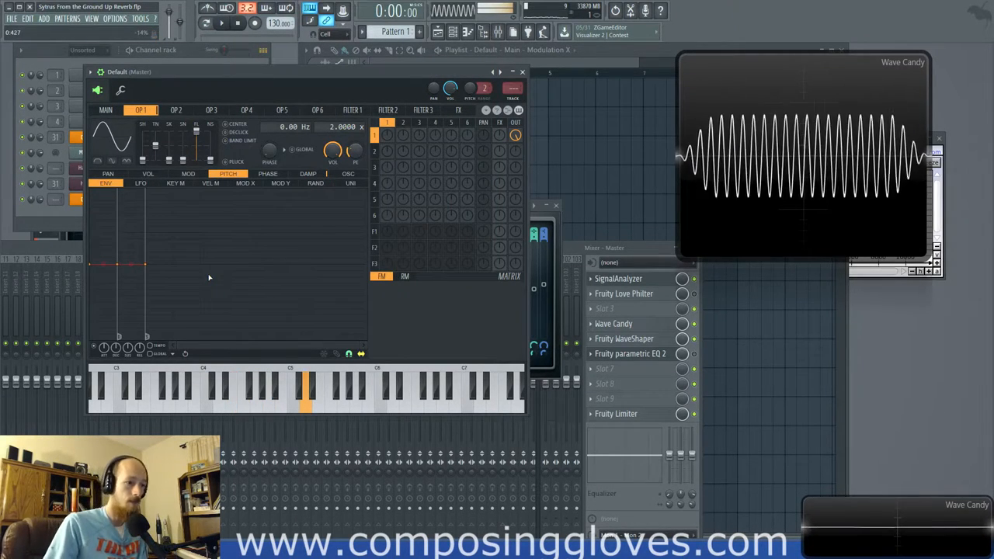
click(487, 110)
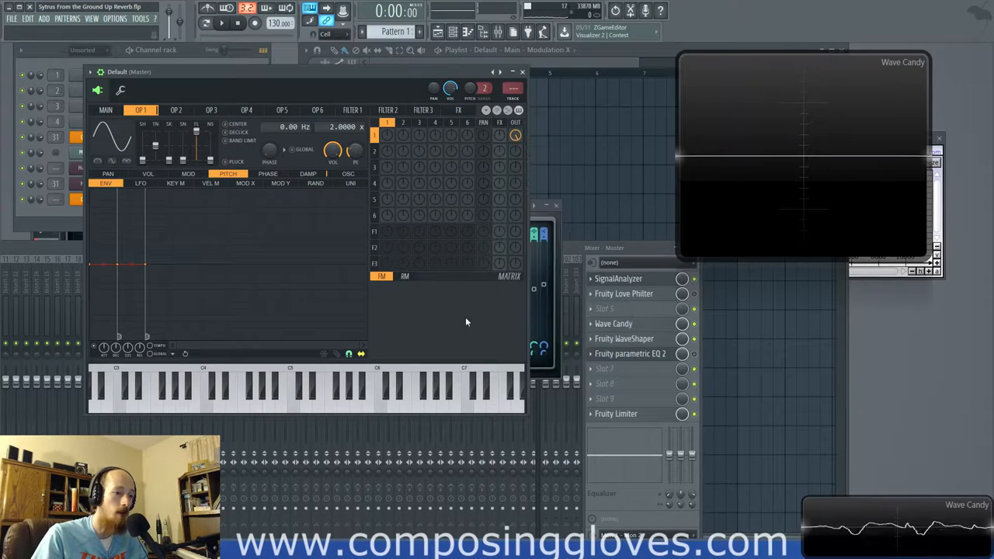
mouse_move(394, 316)
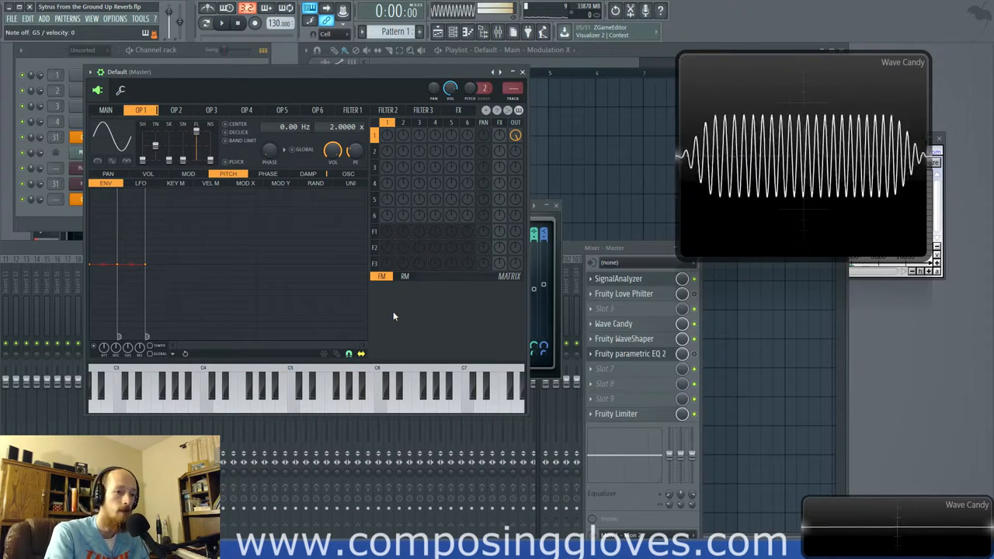
click(317, 396)
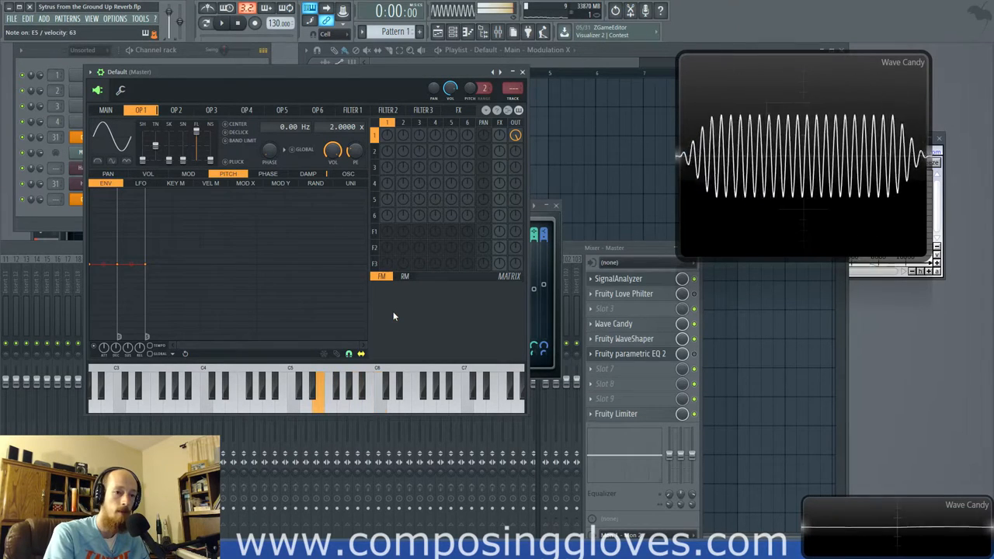
click(486, 109)
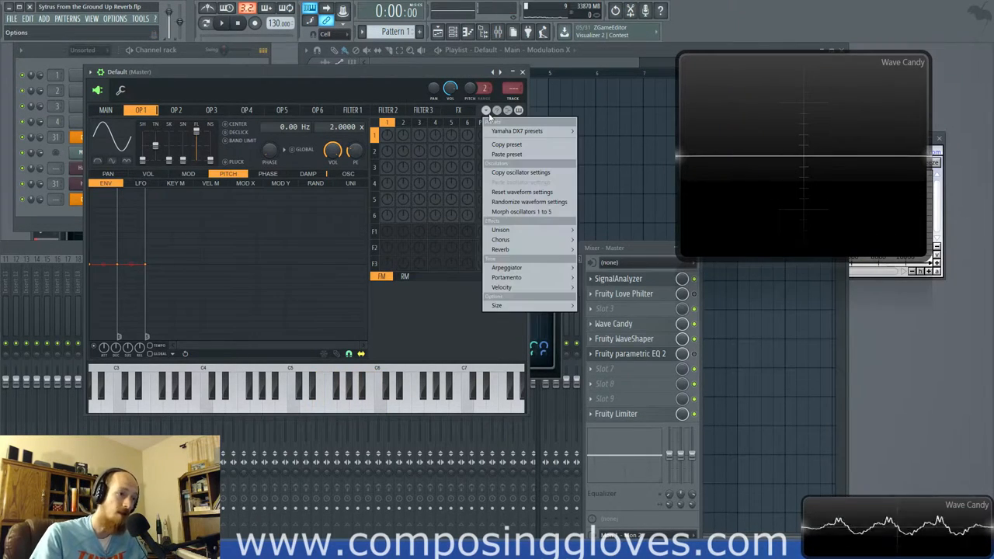
mouse_move(502, 288)
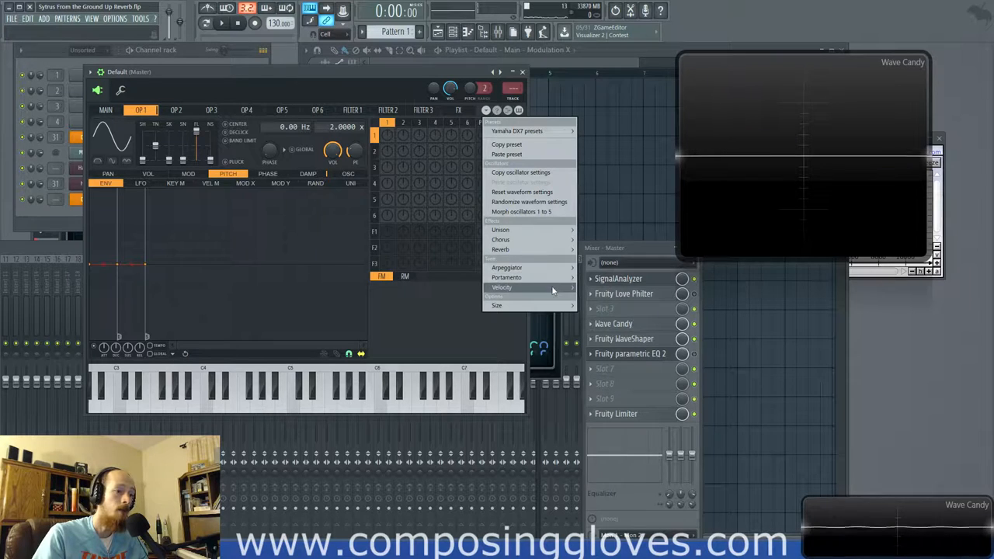
mouse_move(506, 267)
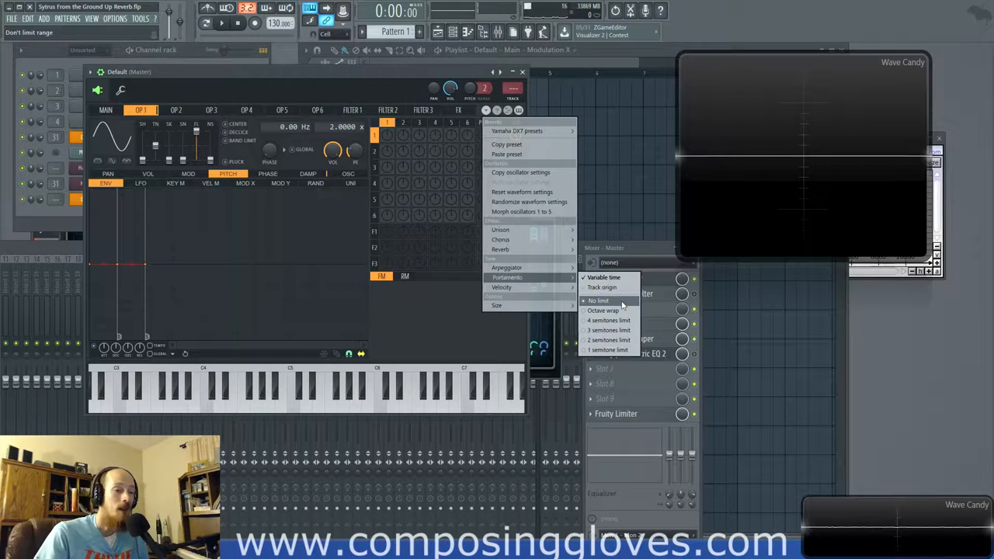
mouse_move(617, 305)
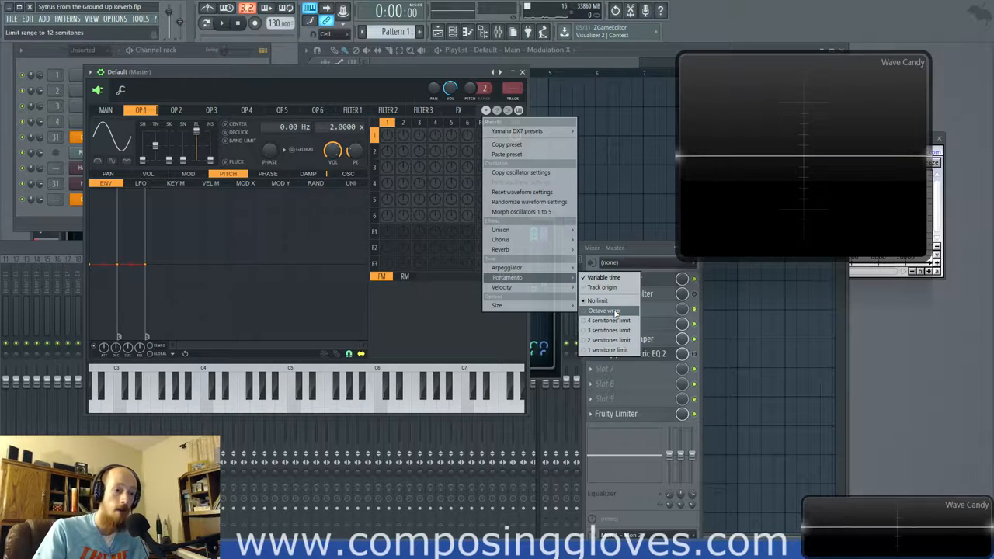
Step: Choose Octave wrap as the portamento range and reopen the options menu
click(599, 311)
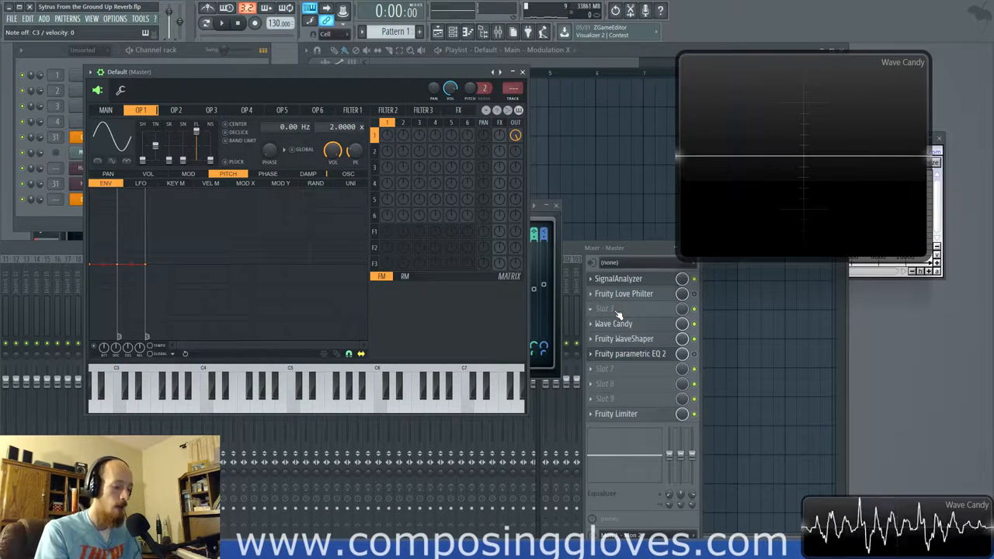
click(404, 396)
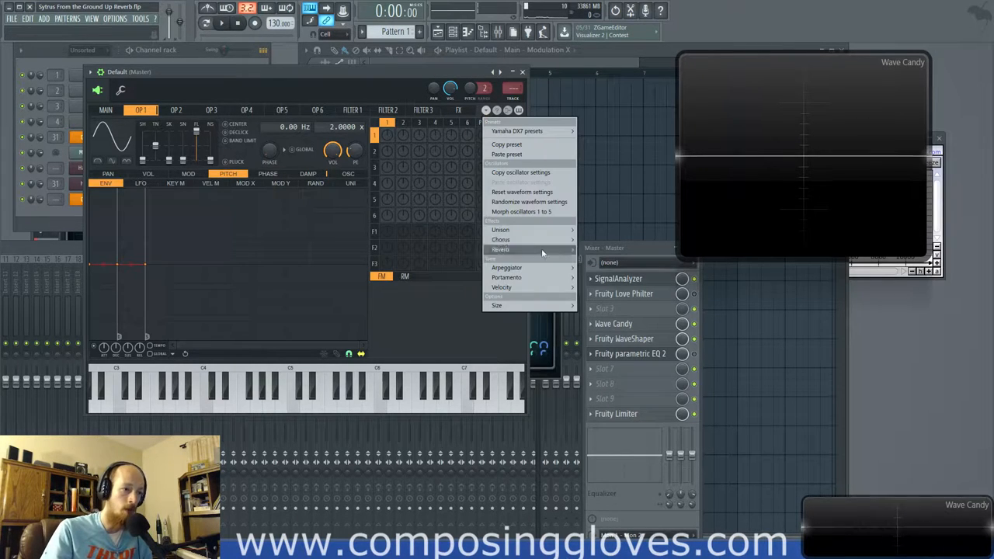
Step: Review the portamento semitone range options, then show the Velocity submenu
click(507, 277)
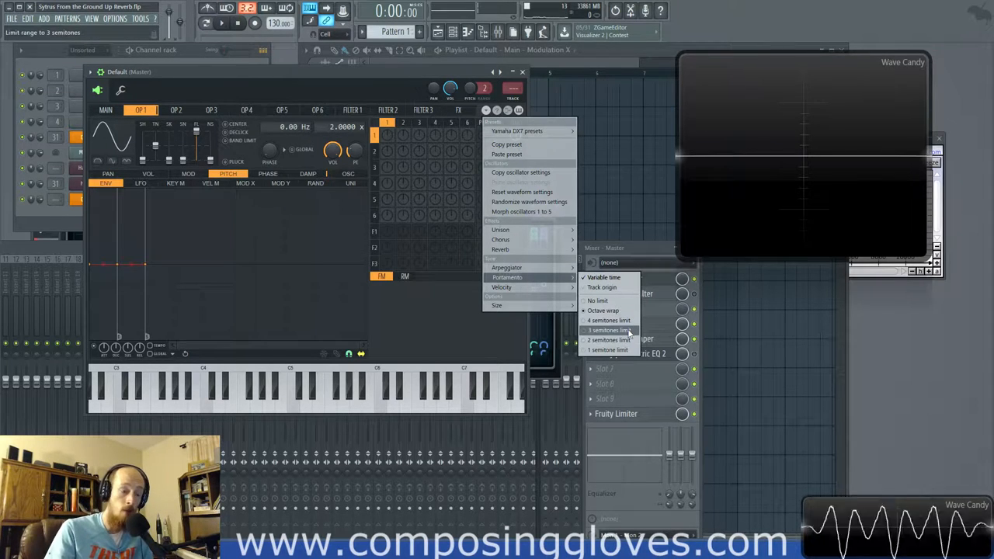
click(608, 350)
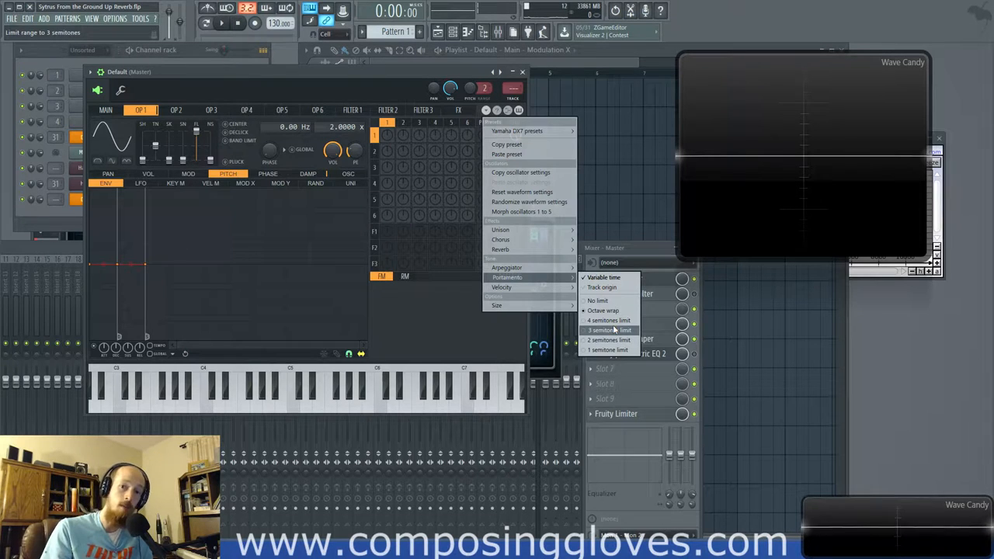
mouse_move(502, 287)
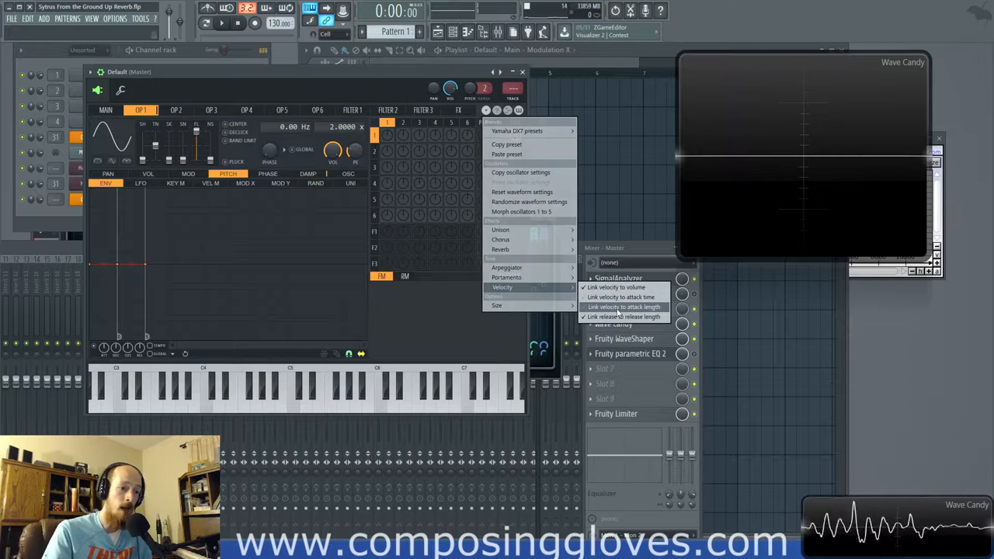
Step: Close the velocity menu, show operator 1's volume envelope, and reopen Sytrus options
click(623, 307)
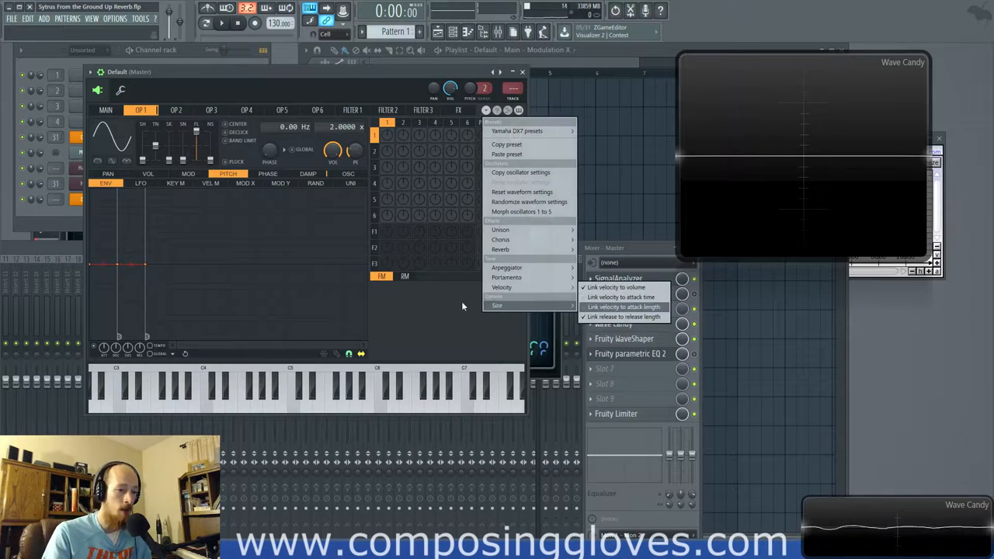
click(147, 173)
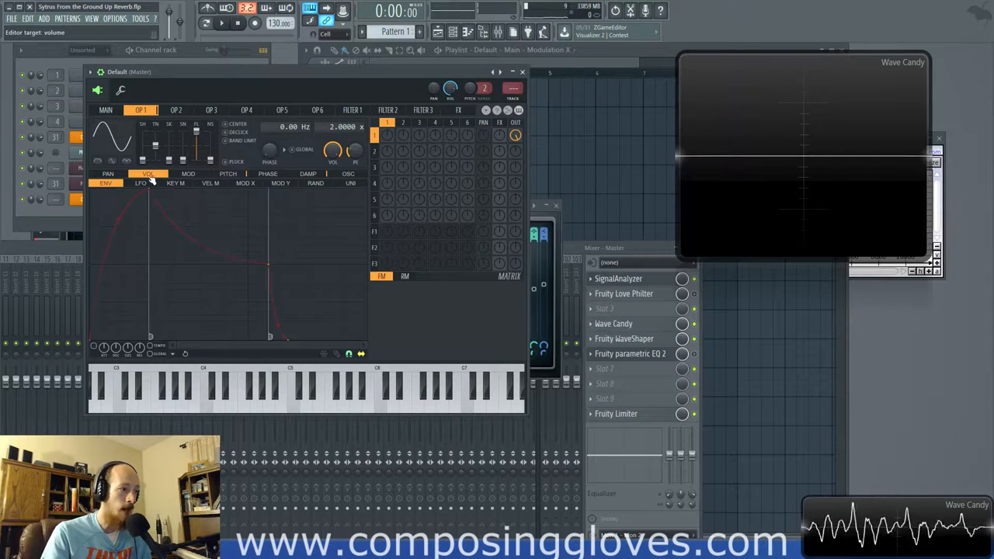
click(106, 109)
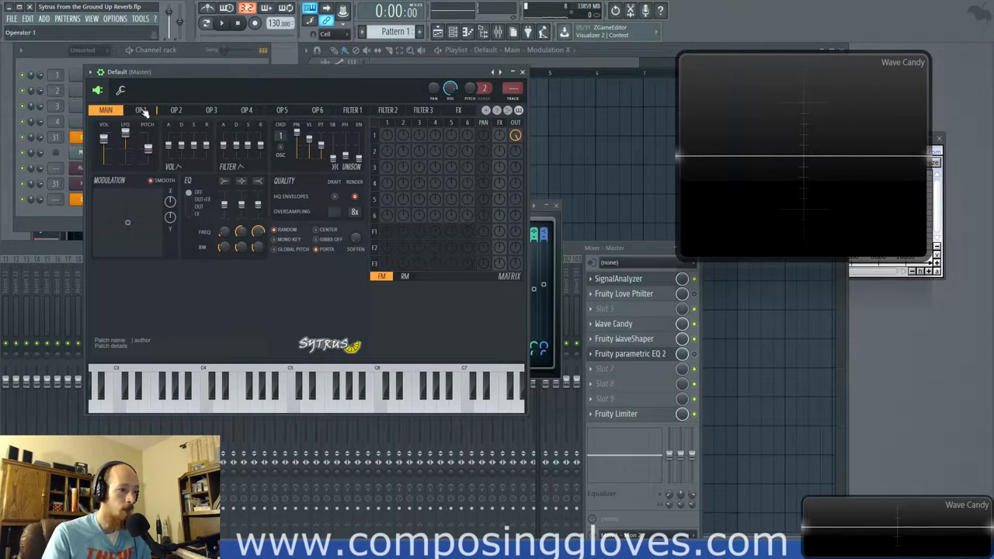
click(140, 110)
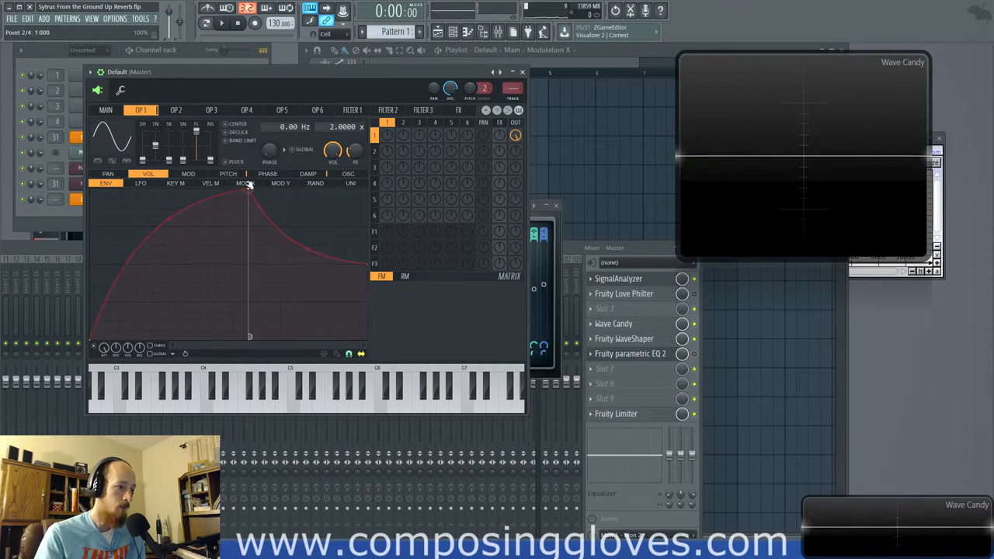
click(486, 110)
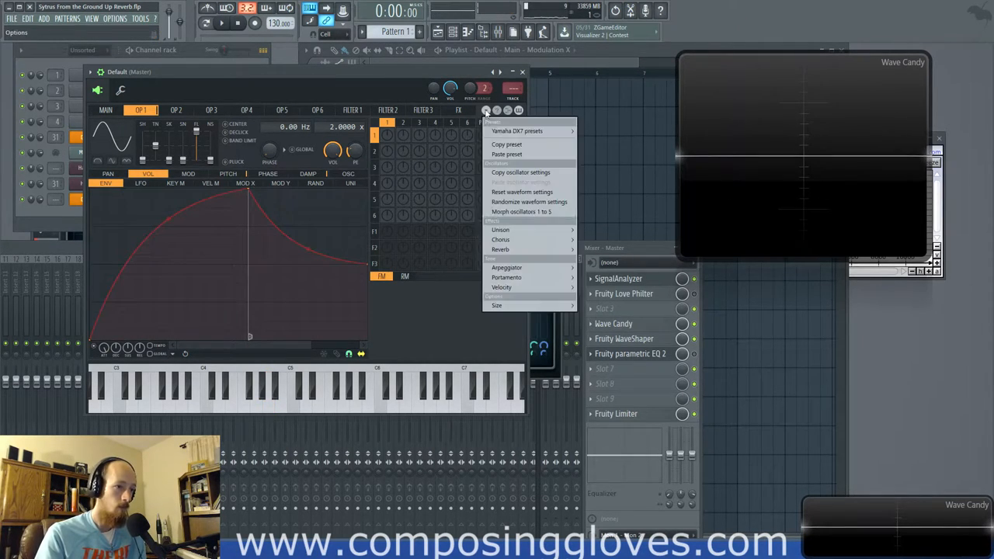
mouse_move(501, 287)
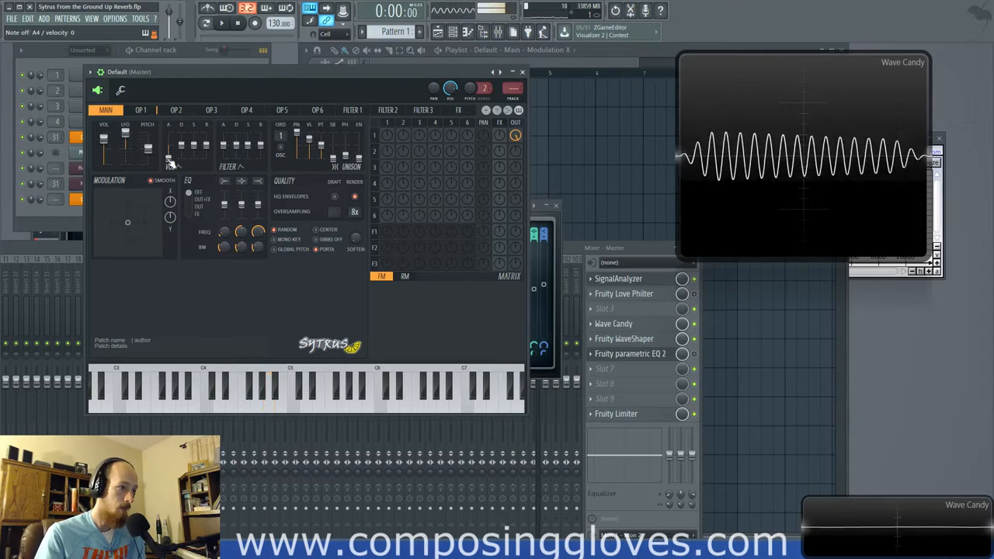
Step: Check velocity links to volume, attack time and release in Options, finishing on MAIN
click(141, 110)
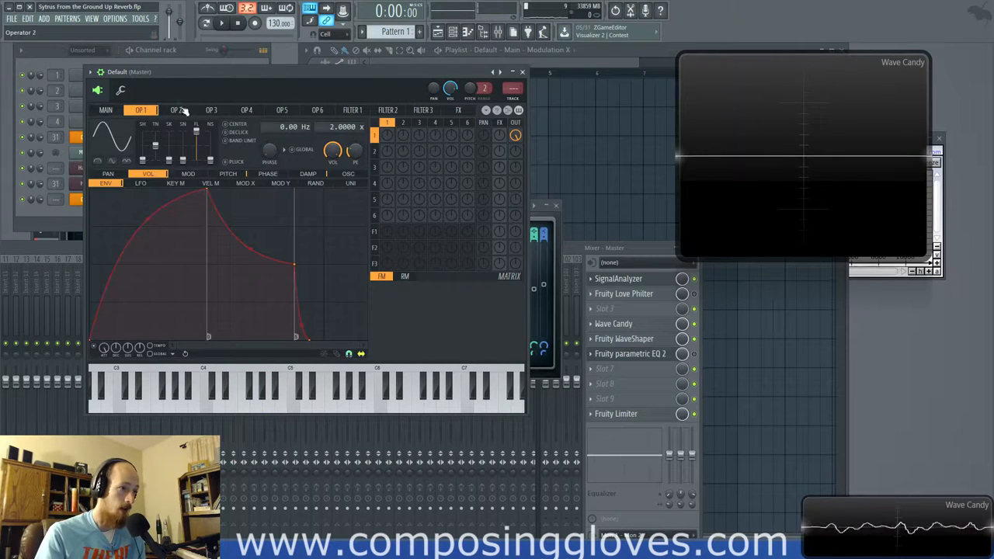
click(105, 109)
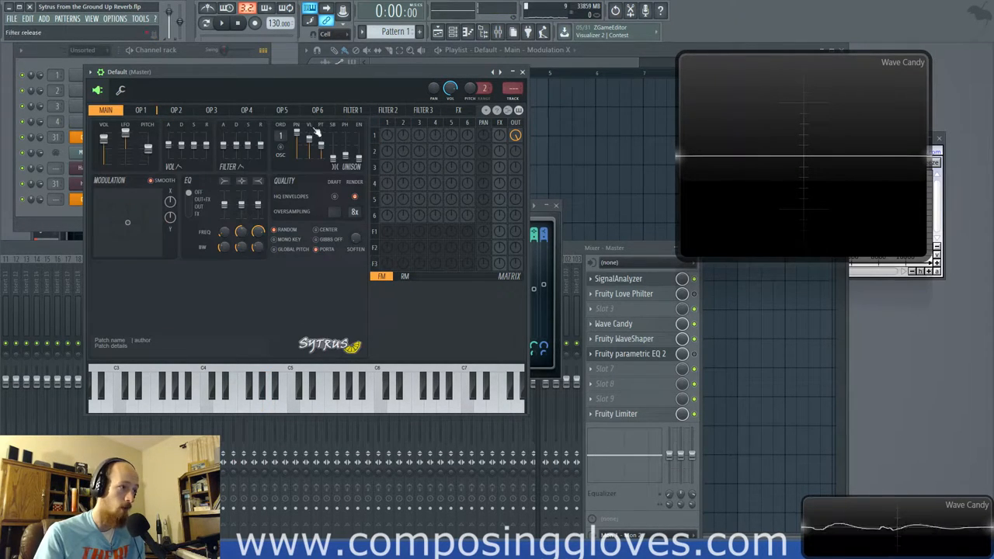
click(484, 110)
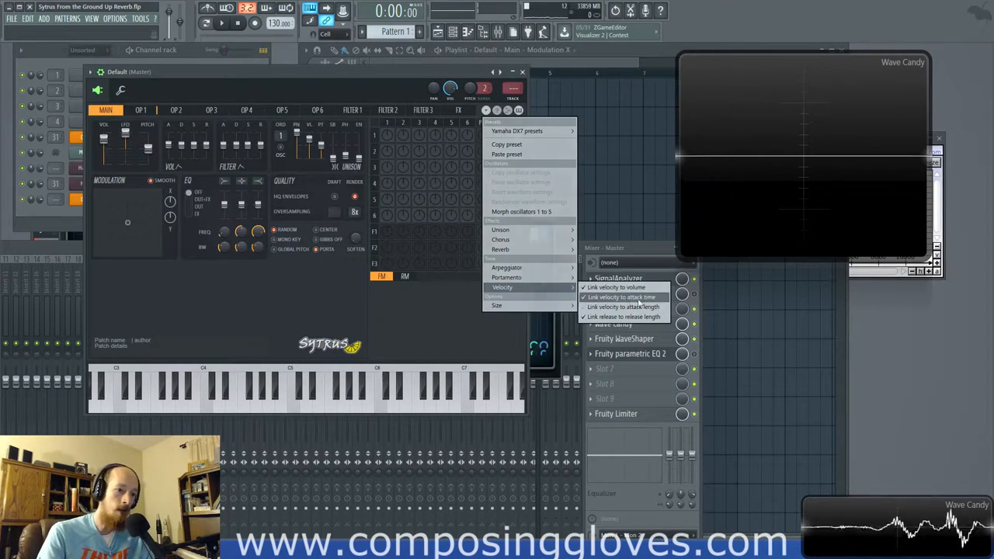
click(141, 109)
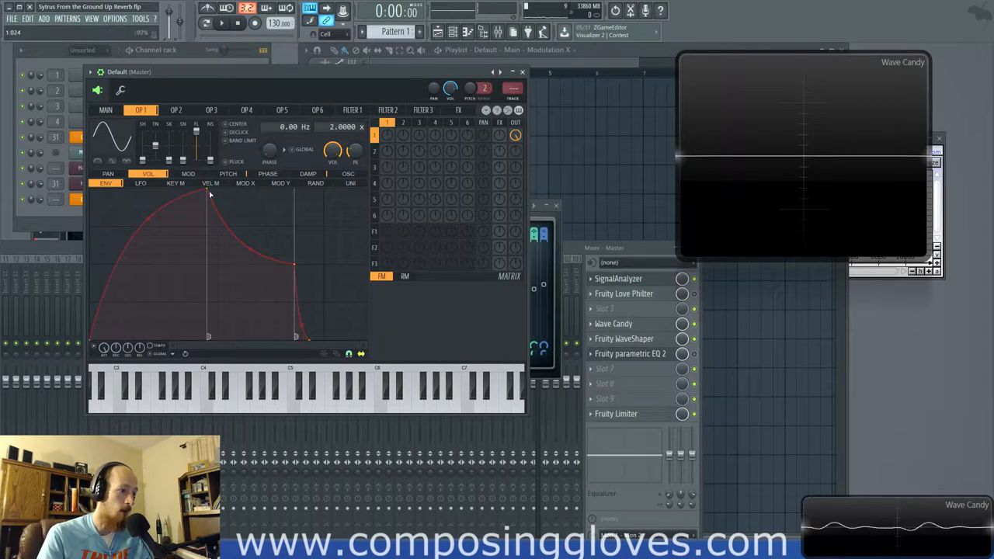
click(105, 110)
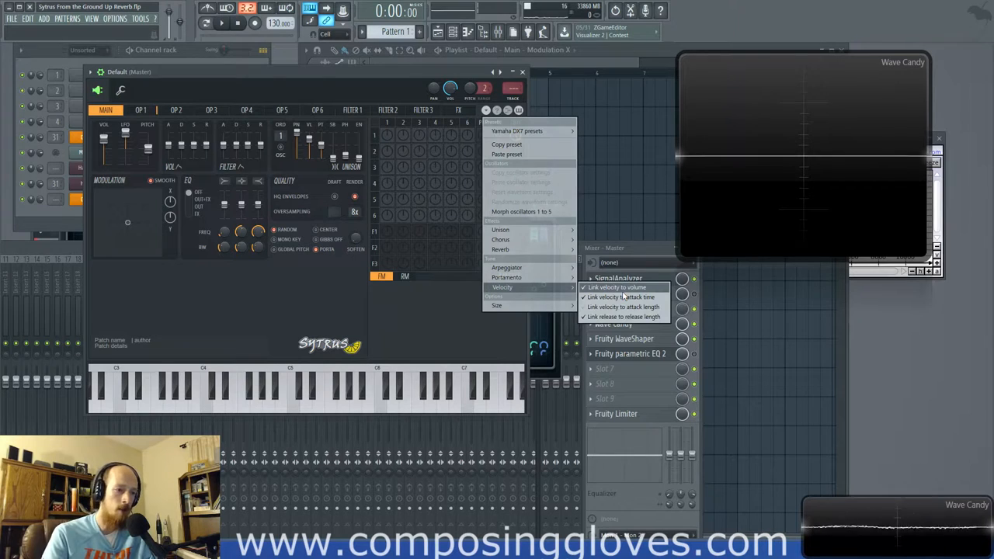
mouse_move(501, 304)
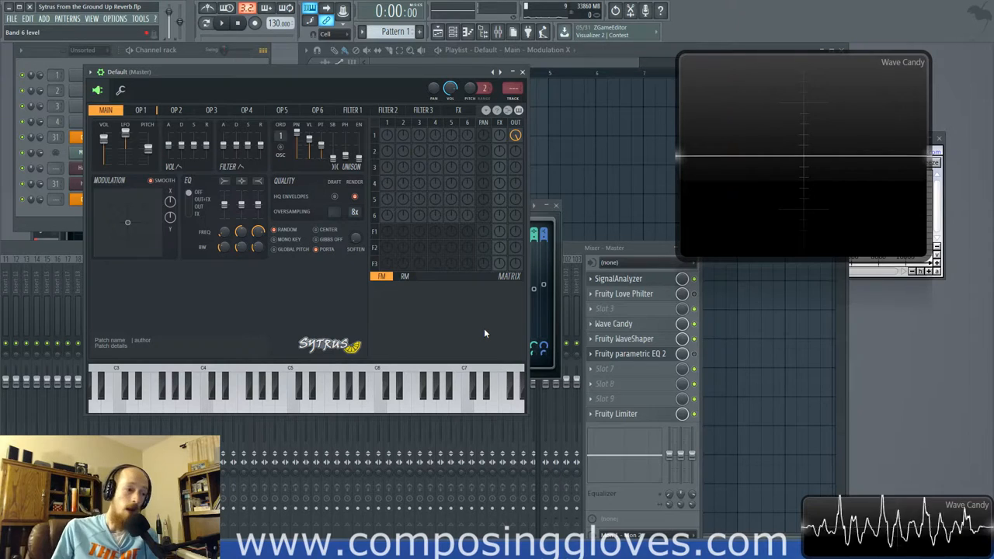
click(458, 110)
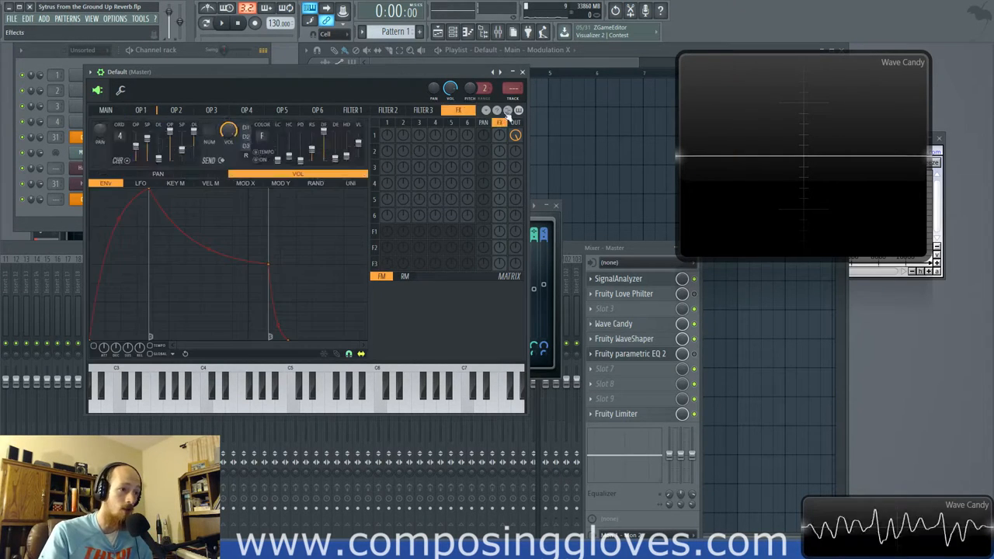
click(105, 109)
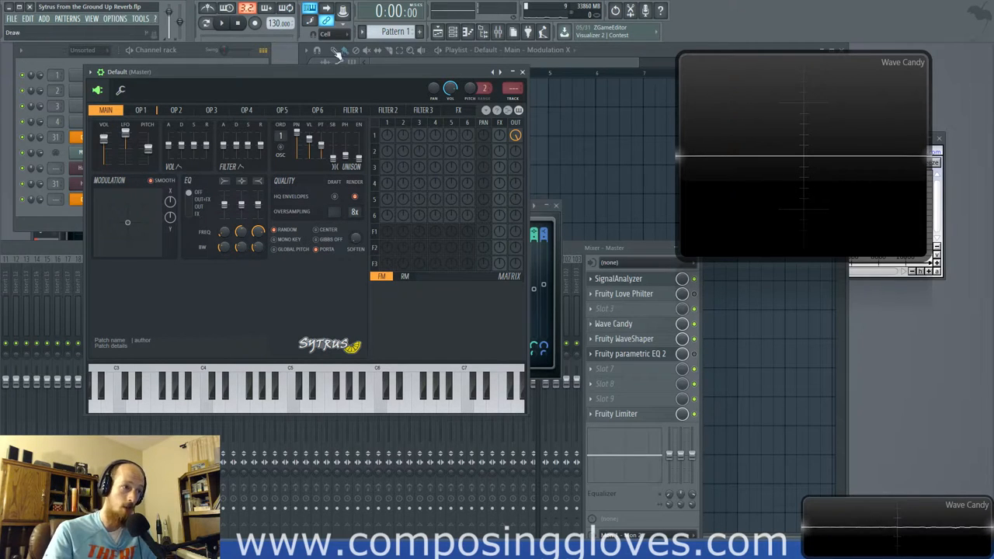
click(422, 109)
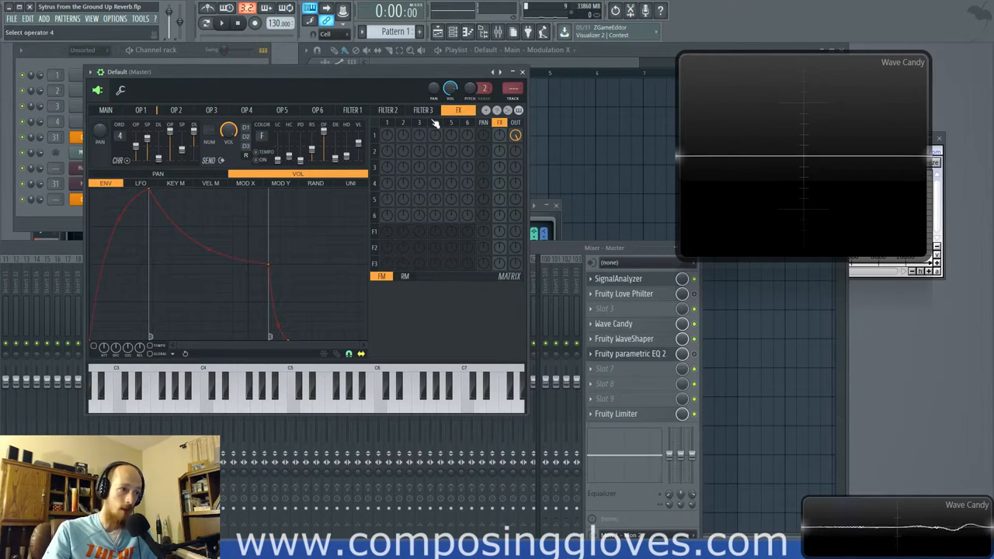
click(105, 110)
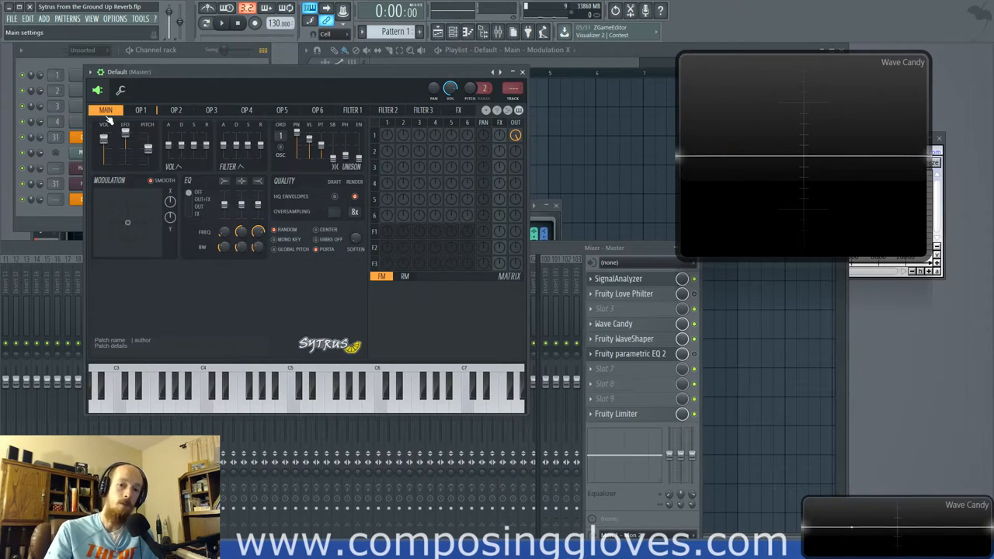